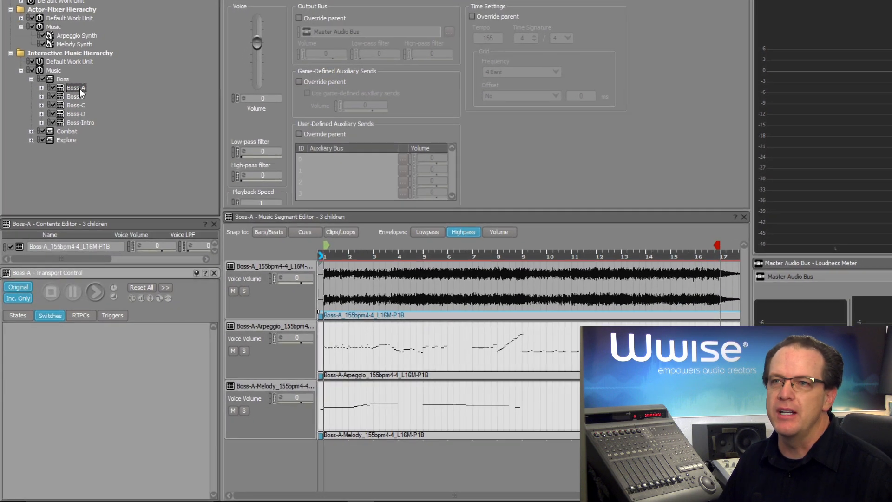
Step: Select the Boss-A music segment and play it back, then stop playback
left_click(94, 291)
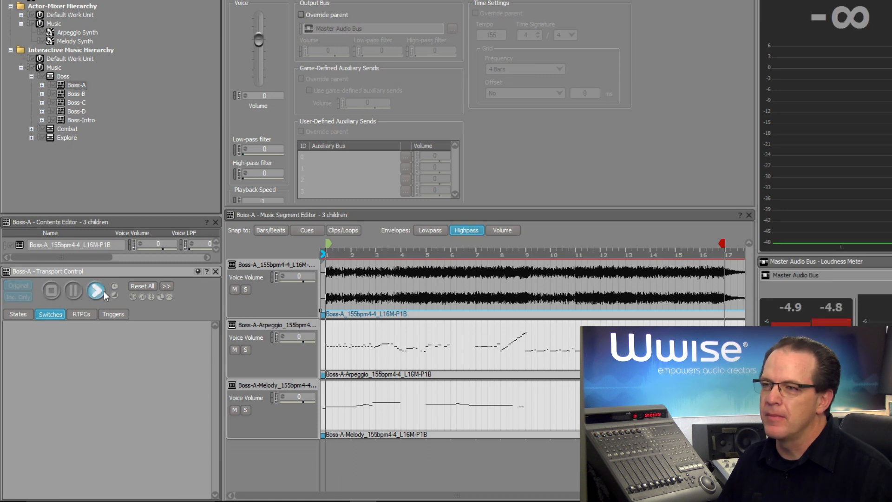
left_click(94, 290)
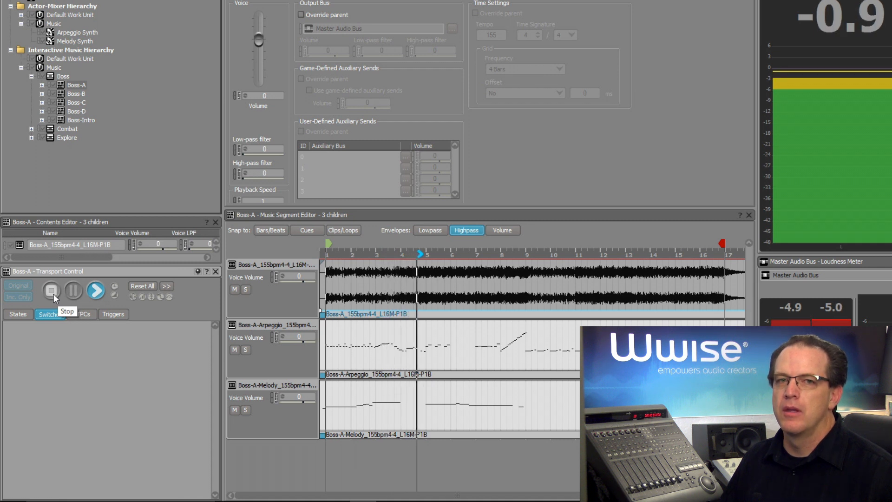
left_click(51, 291)
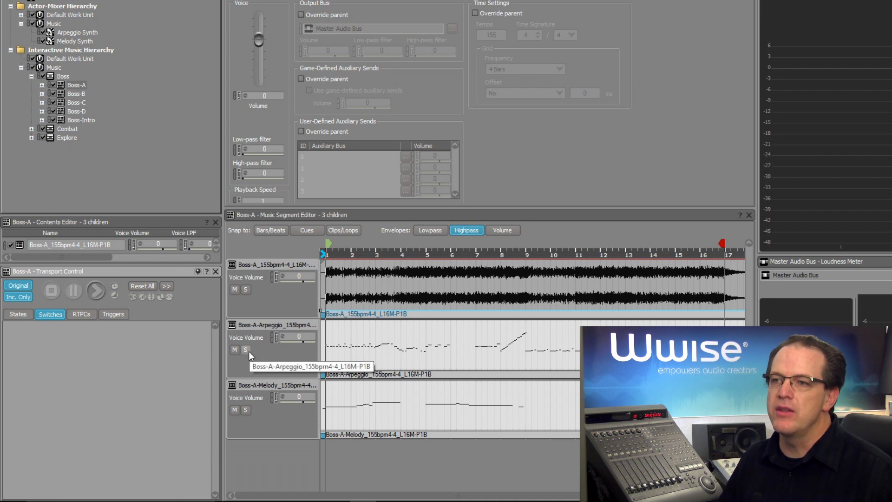
Step: Audition the arpeggio and melody tracks soloed in turn, ending with the arpeggio soloed
left_click(246, 349)
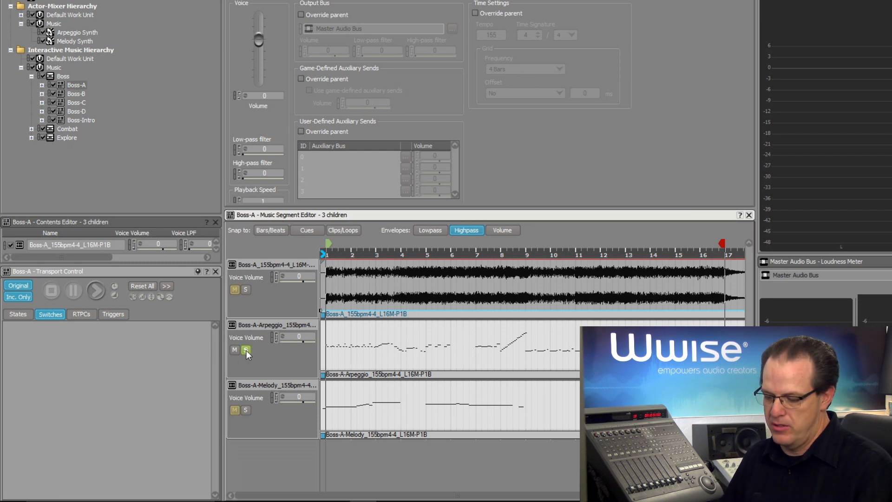
left_click(96, 290)
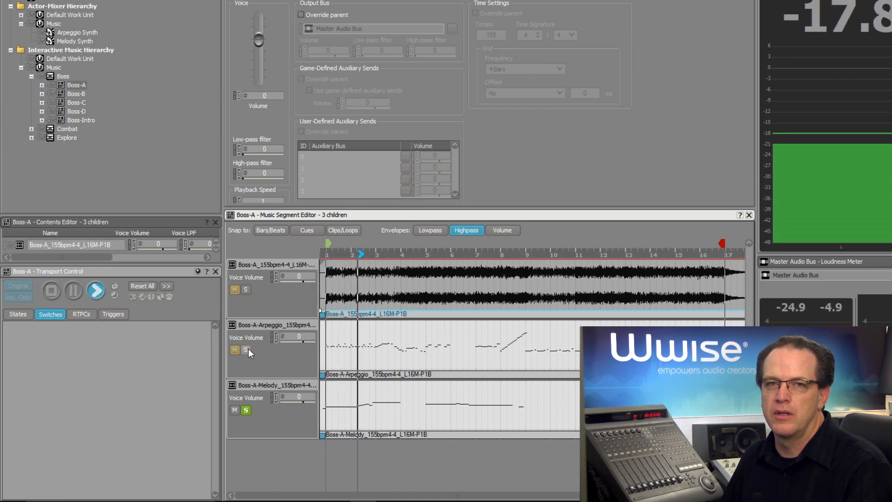
left_click(94, 291)
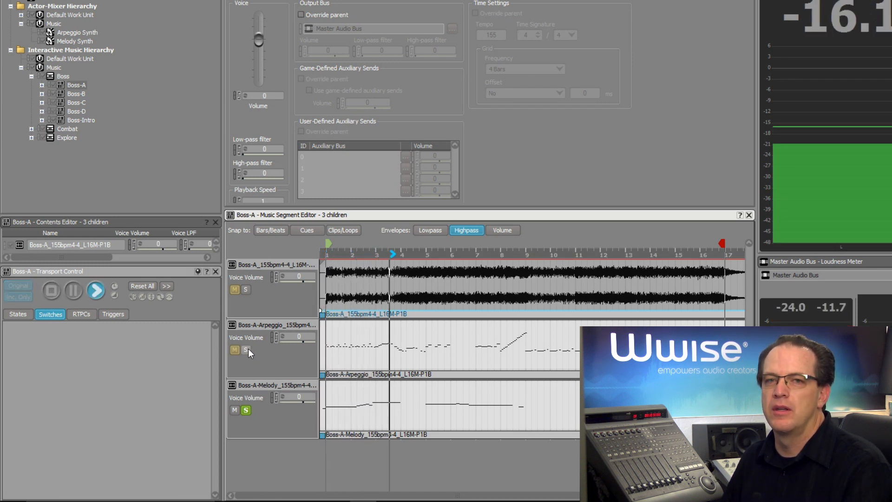
left_click(94, 291)
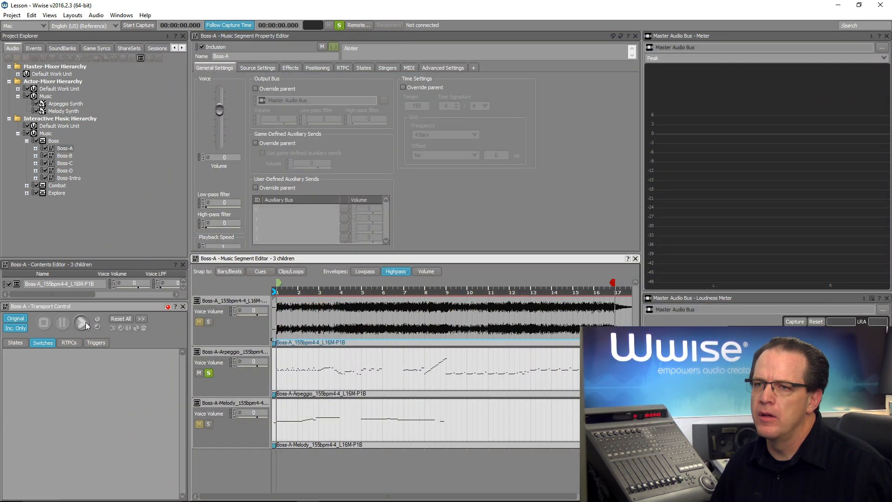
Step: Play the Boss-A segment with only the arpeggio track soloed, then stop playback
left_click(80, 322)
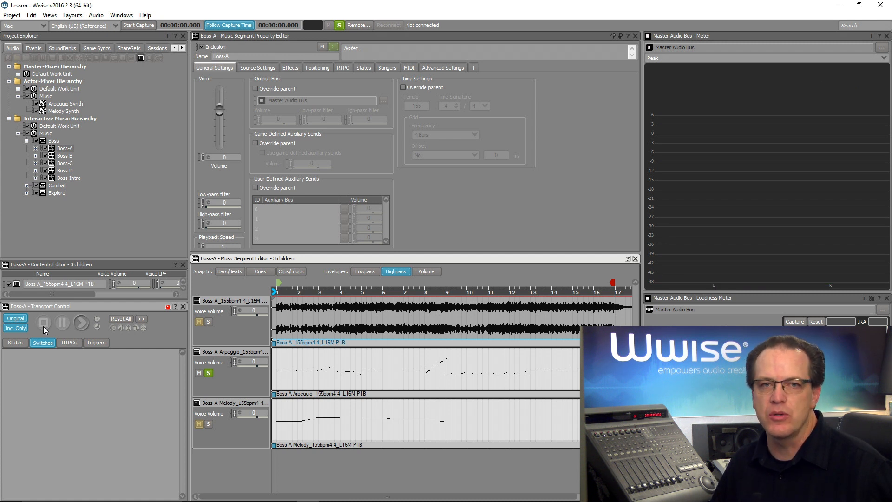
left_click(72, 15)
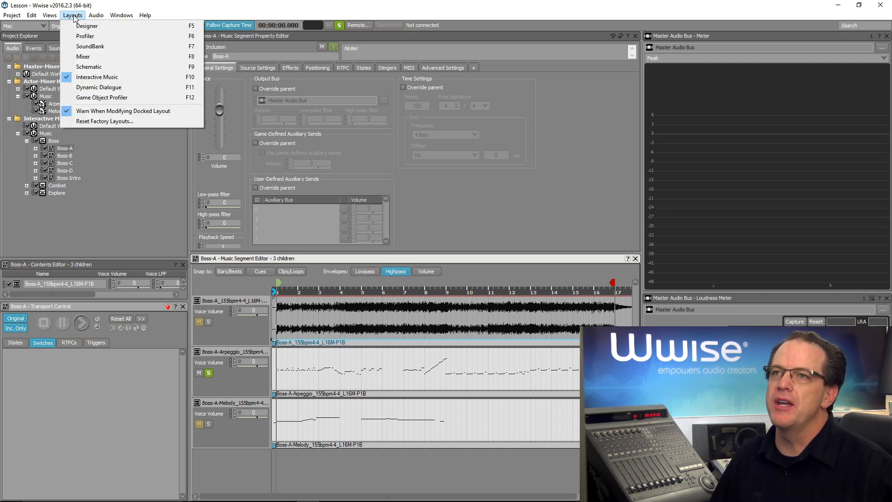
Step: Switch to the Designer layout and open Arpeggio Synth's Wwise Synth One source in the Source Editor
left_click(86, 25)
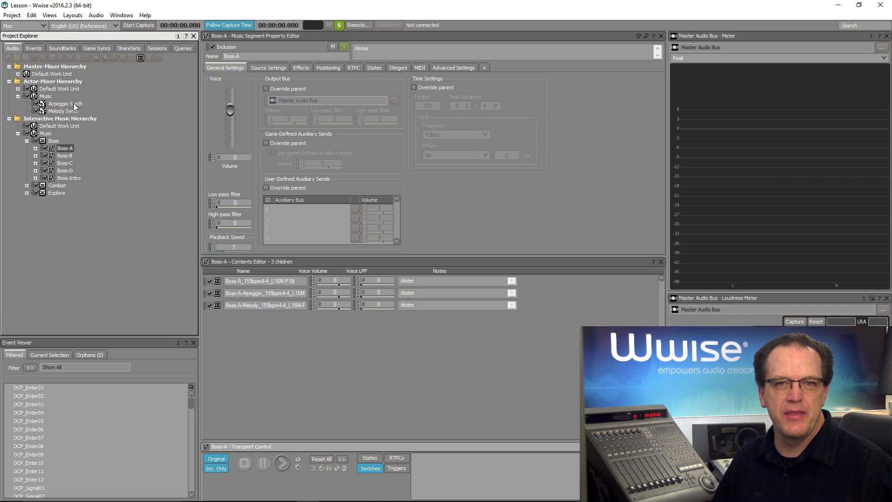
left_click(64, 103)
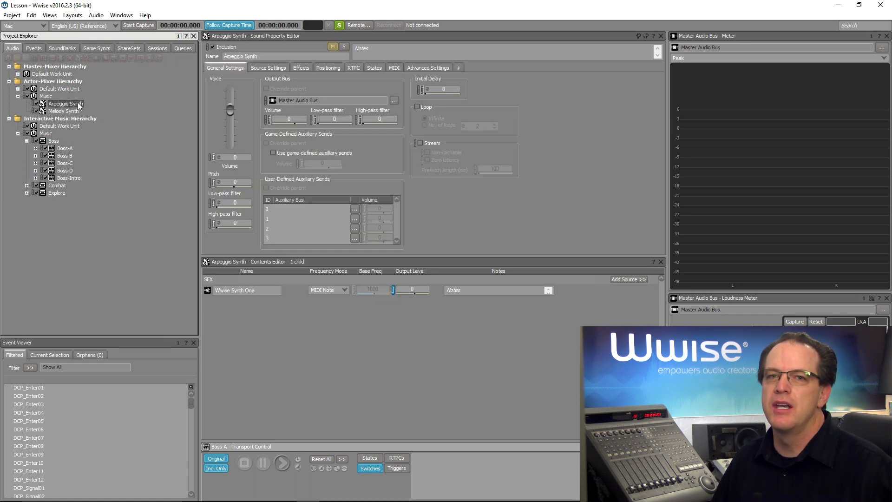
mouse_move(218, 339)
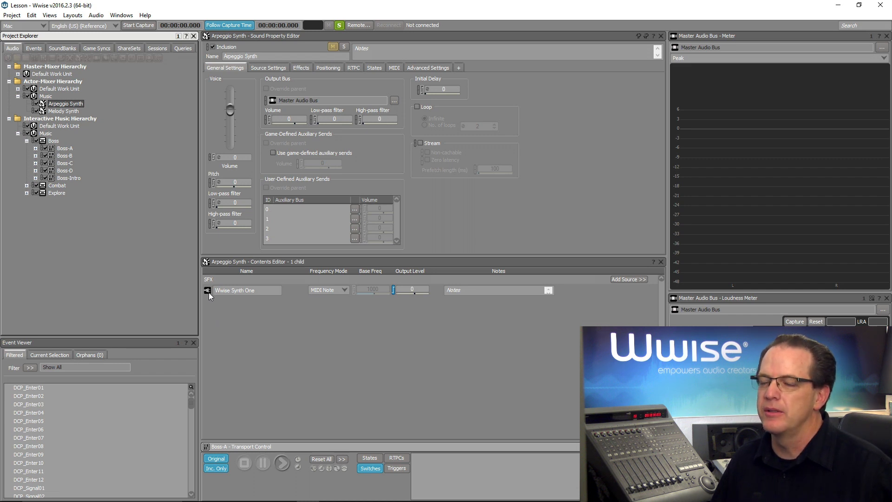
double_click(234, 290)
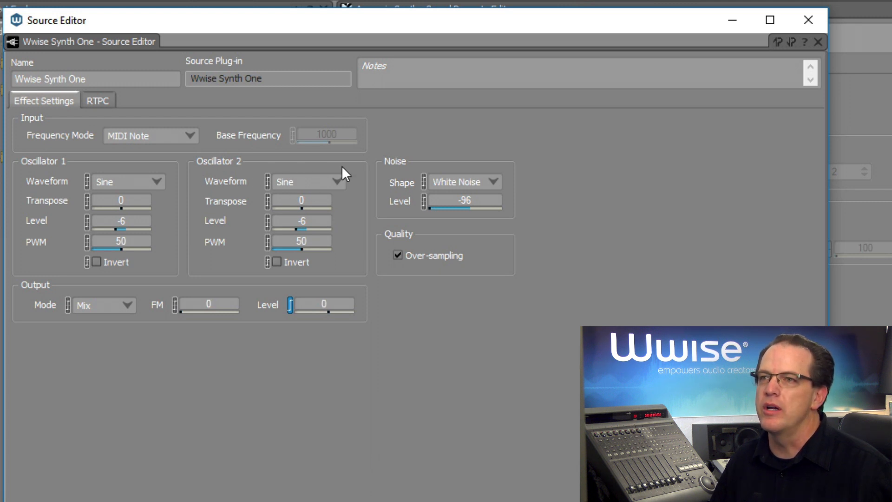
mouse_move(395, 174)
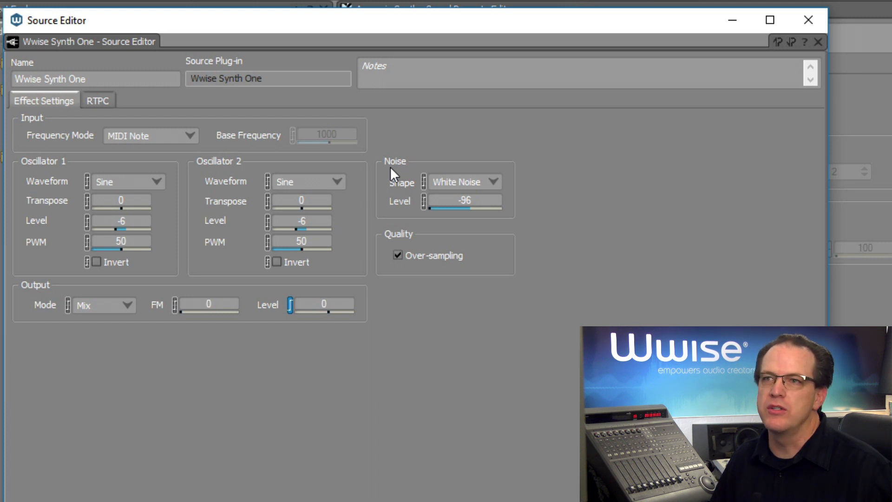
mouse_move(182, 184)
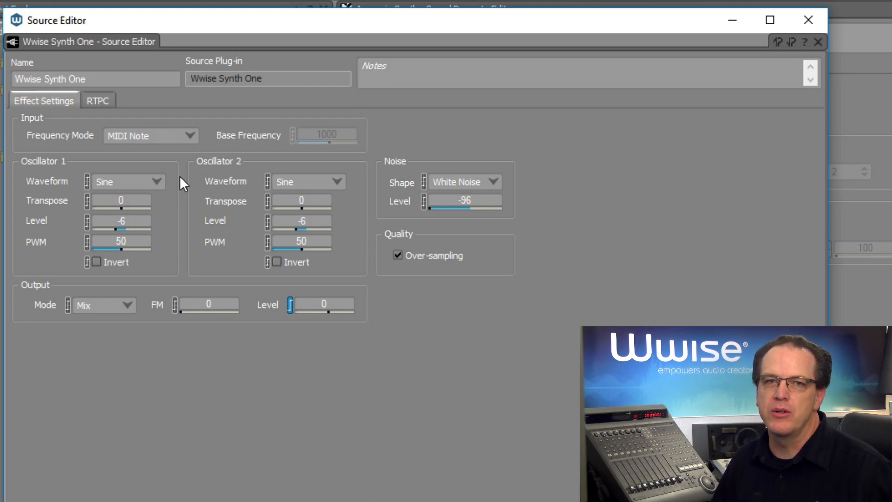
Step: Set Oscillator 1's waveform to Square and Oscillator 2's waveform to Sawtooth
left_click(128, 181)
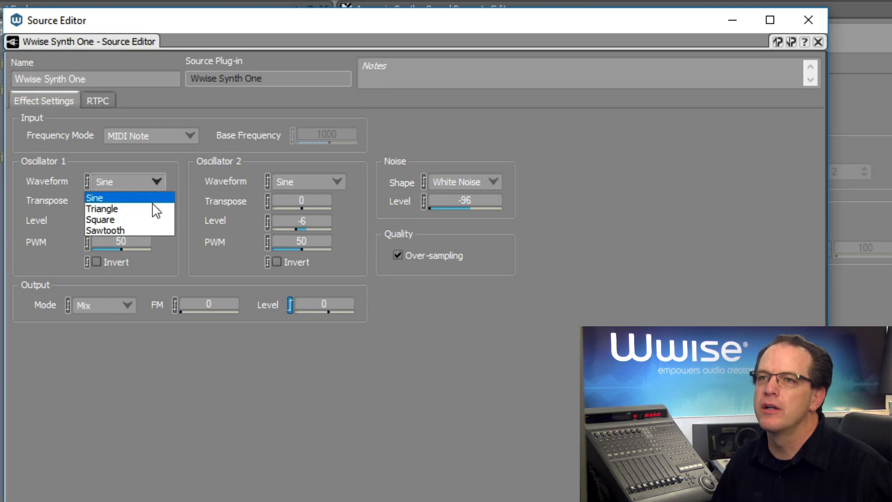
left_click(100, 218)
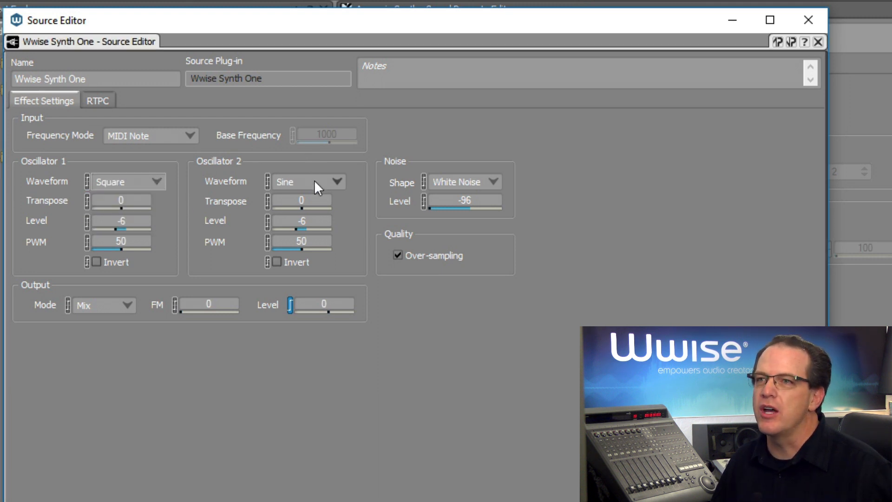
left_click(307, 182)
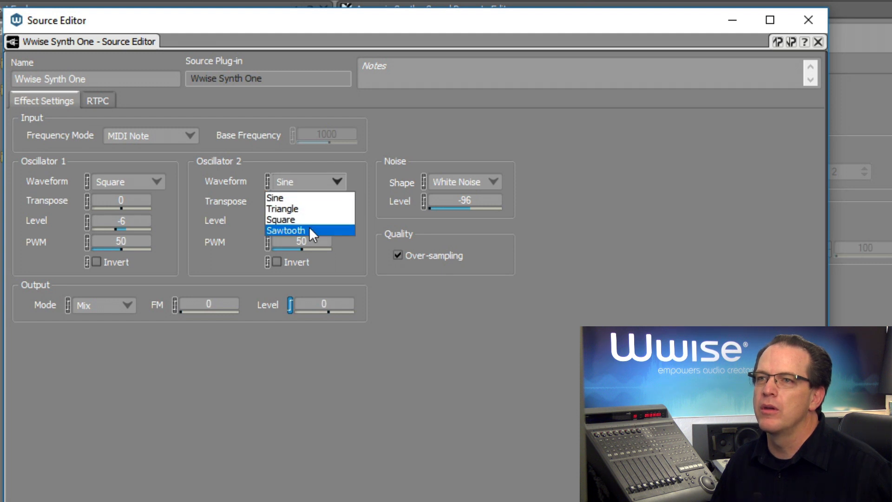
left_click(286, 231)
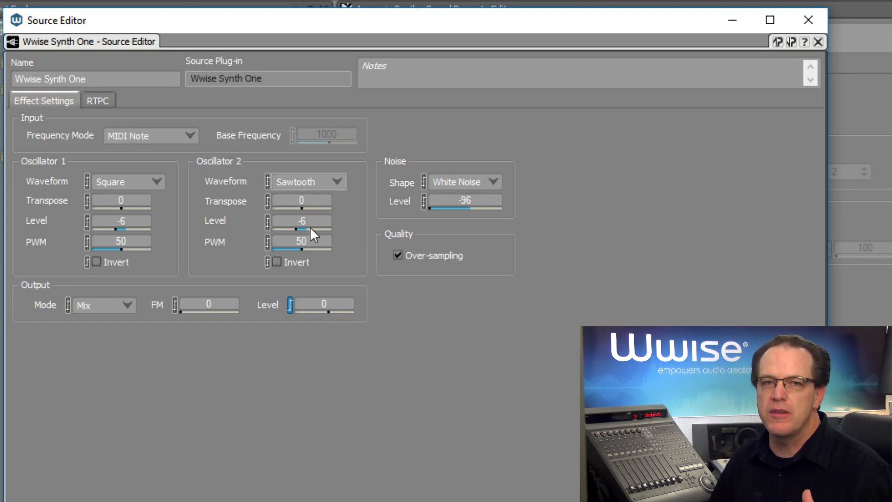
mouse_move(146, 221)
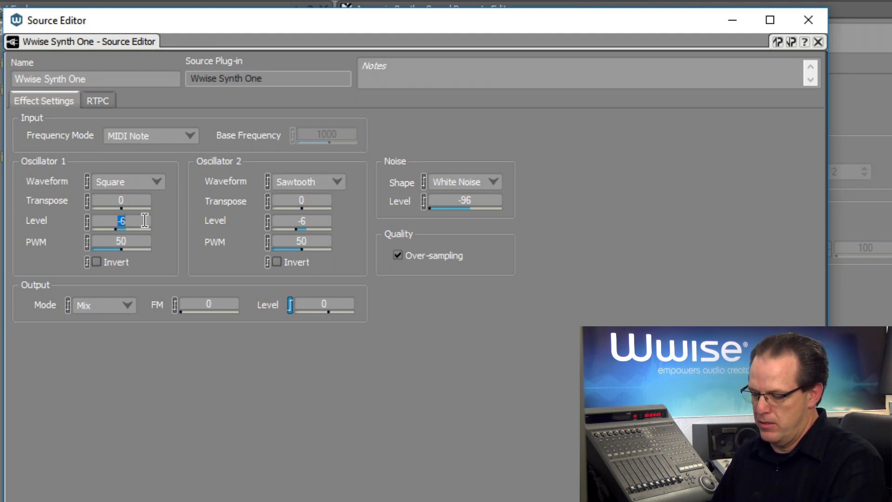
Step: Lower Oscillator 1's level to -15 and Oscillator 2's level to -12
type("-15")
left_click(302, 221)
type("-12")
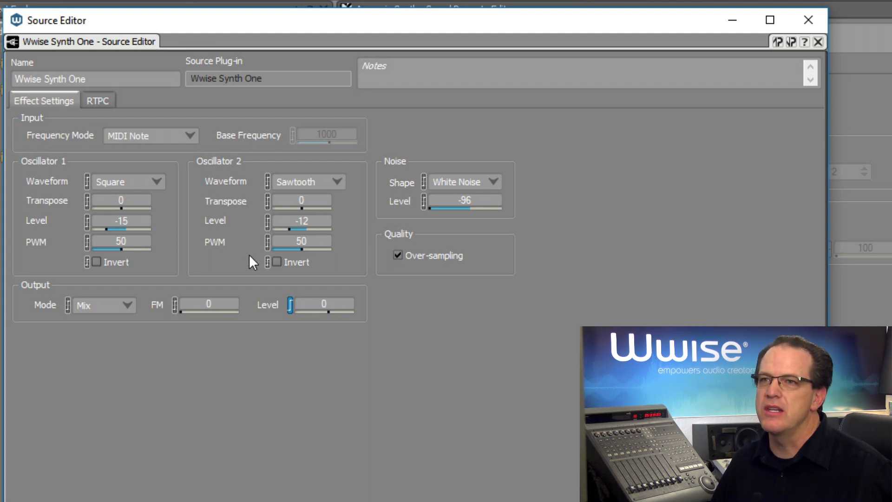
mouse_move(124, 213)
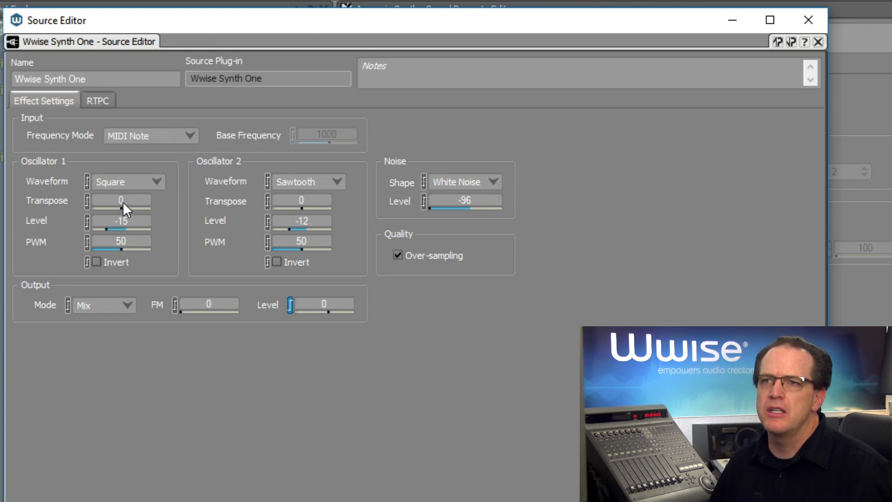
Step: Set Oscillator 1's transpose to -6 and Oscillator 2's transpose to +6
left_click(120, 200)
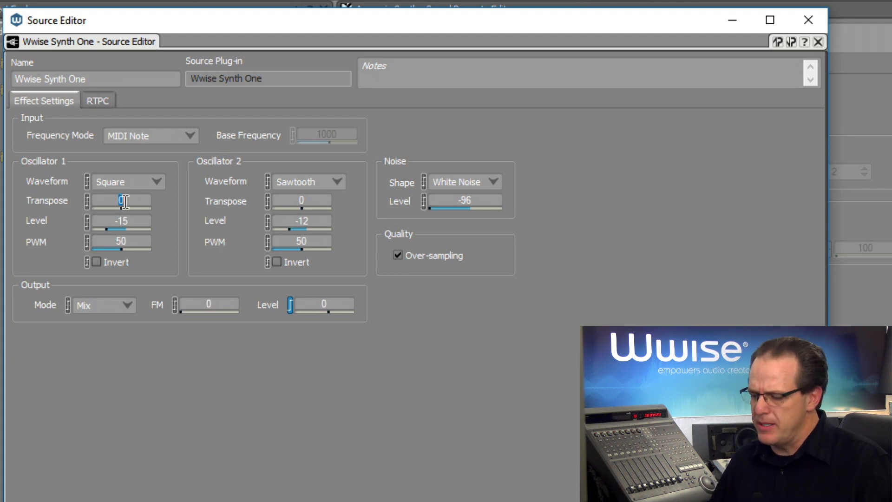
type("-6")
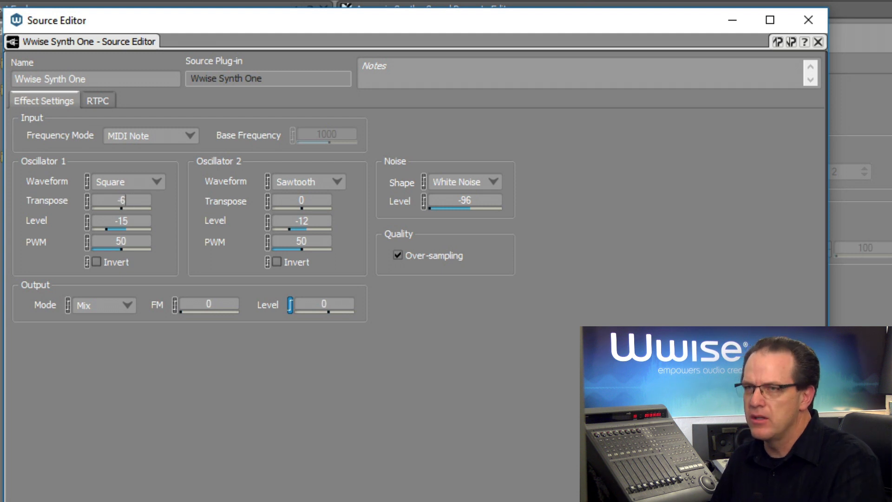
left_click(300, 199)
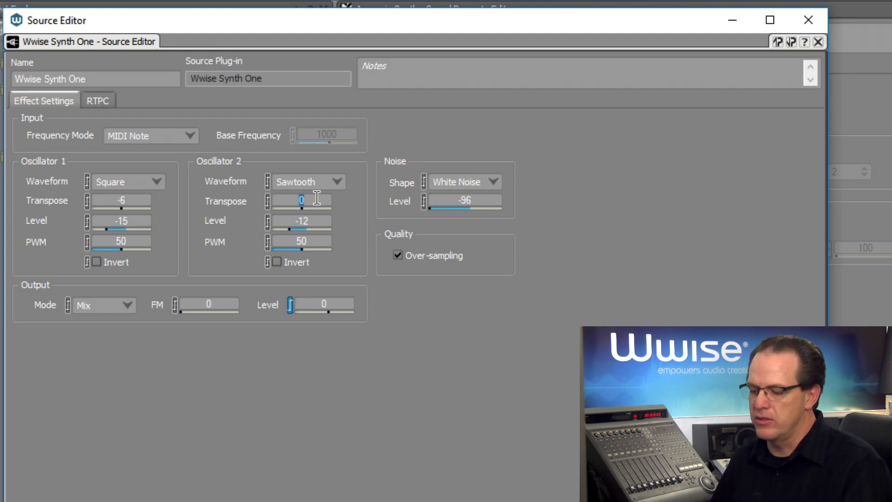
type("6")
left_click(208, 305)
type("75")
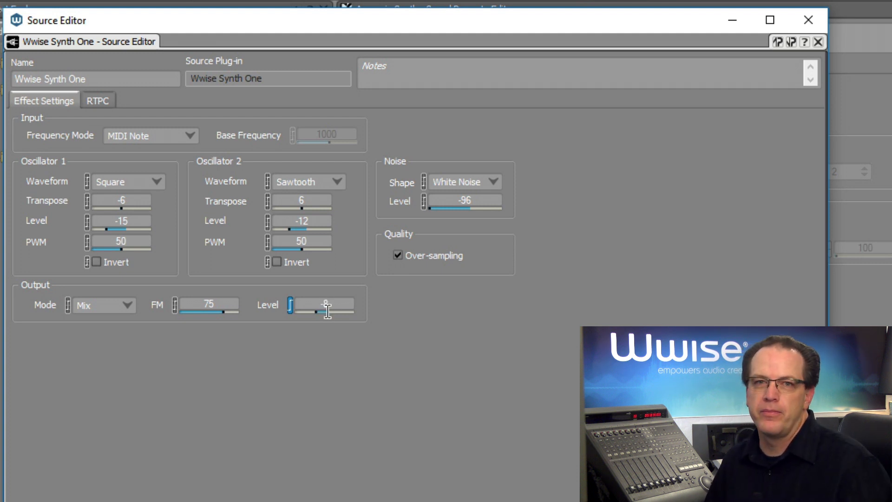
Step: Drag the Wwise Synth One output level down to -8
left_click_drag(326, 308, 310, 308)
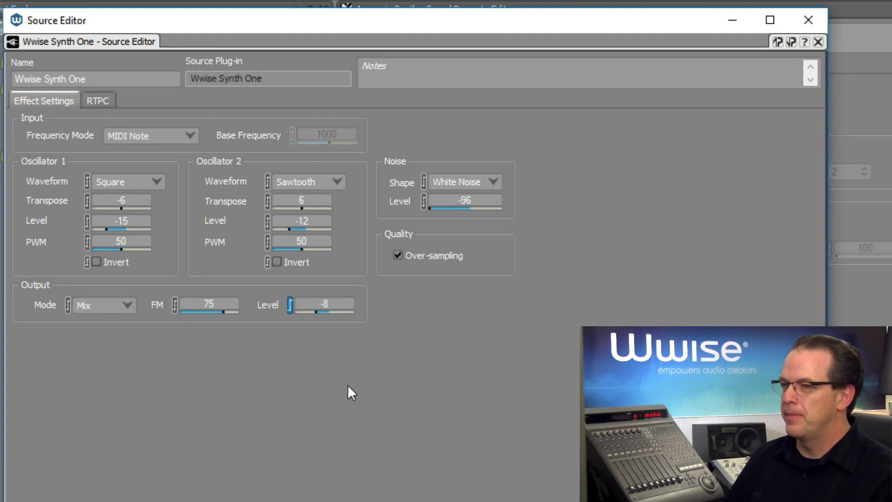
mouse_move(394, 409)
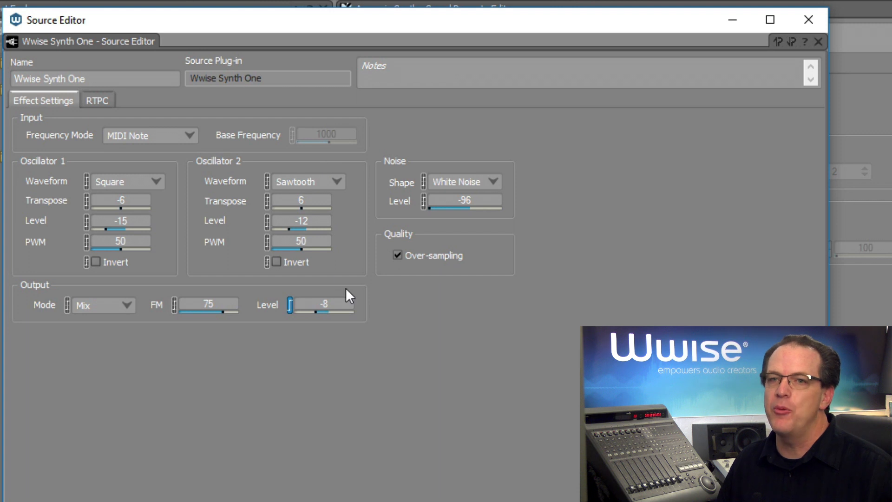
mouse_move(292, 332)
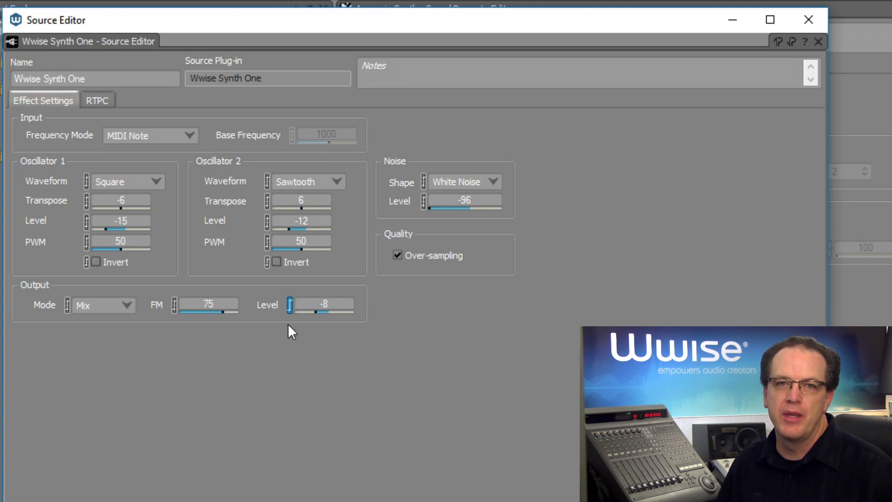
mouse_move(293, 333)
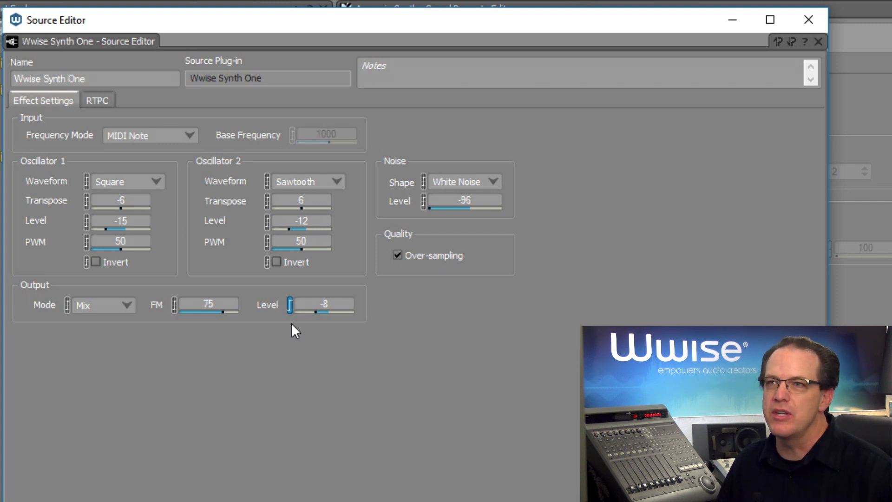
Step: Show the RTPC curve linking Output Level to the custom Modulator Envelope
left_click(94, 99)
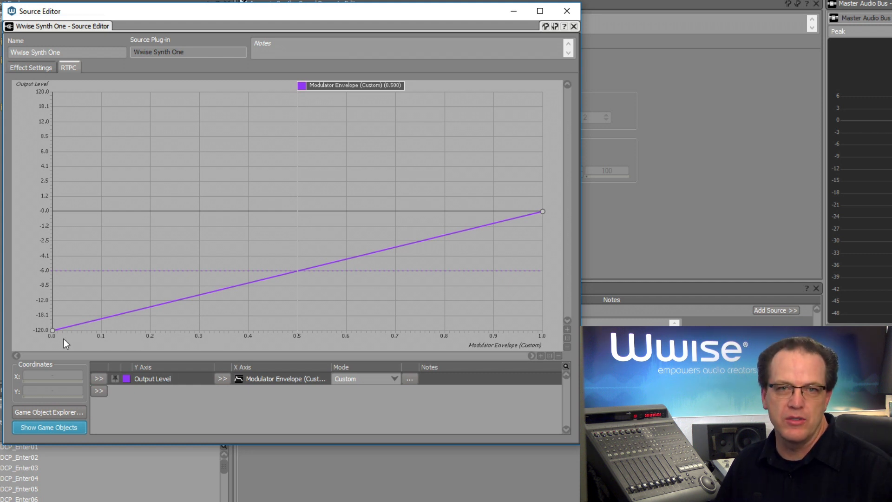
mouse_move(263, 330)
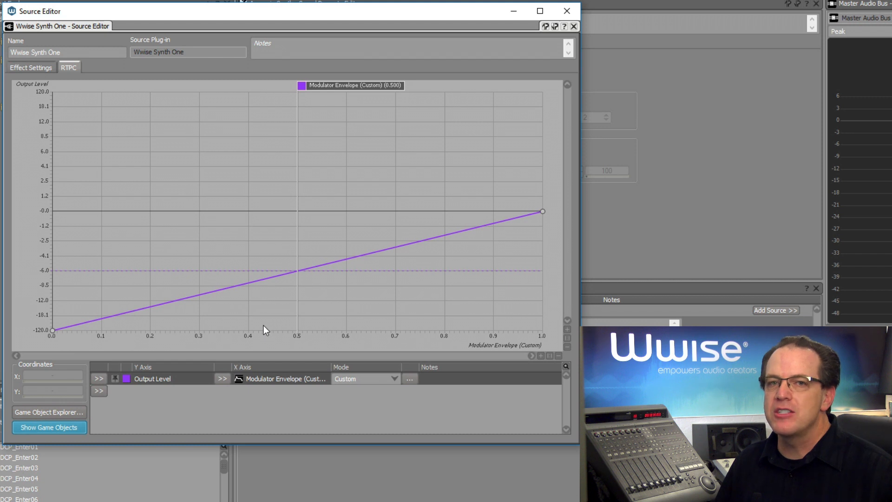
mouse_move(549, 222)
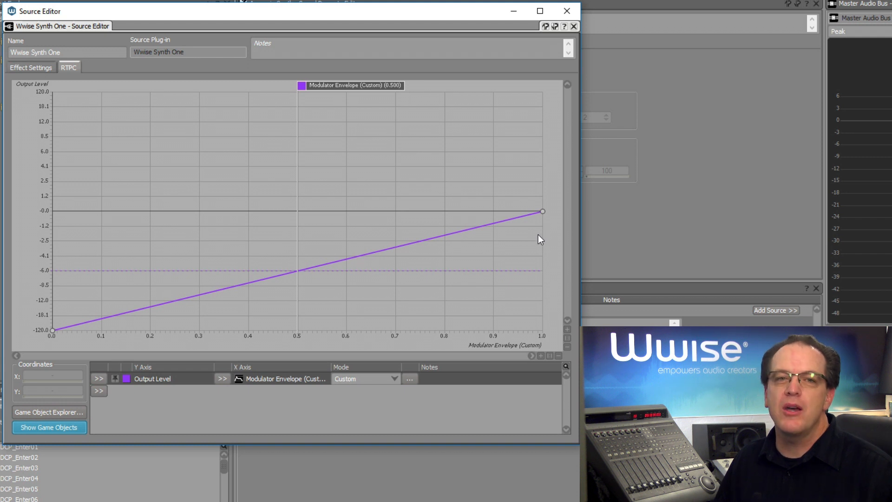
mouse_move(534, 244)
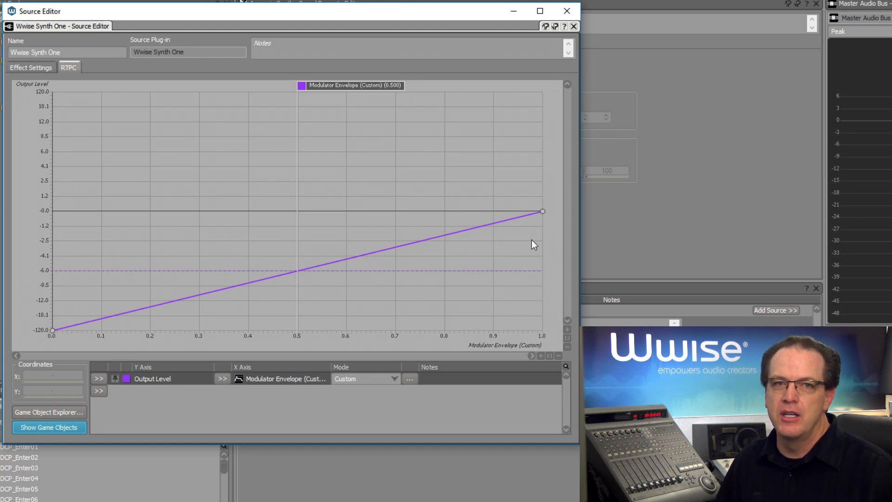
mouse_move(445, 311)
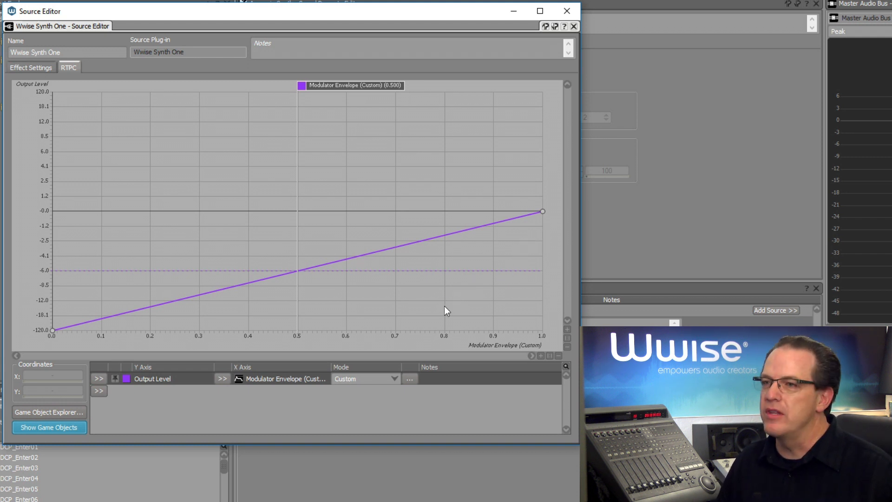
Step: Edit the custom modulator envelope so its attack and release times are 0
left_click(408, 378)
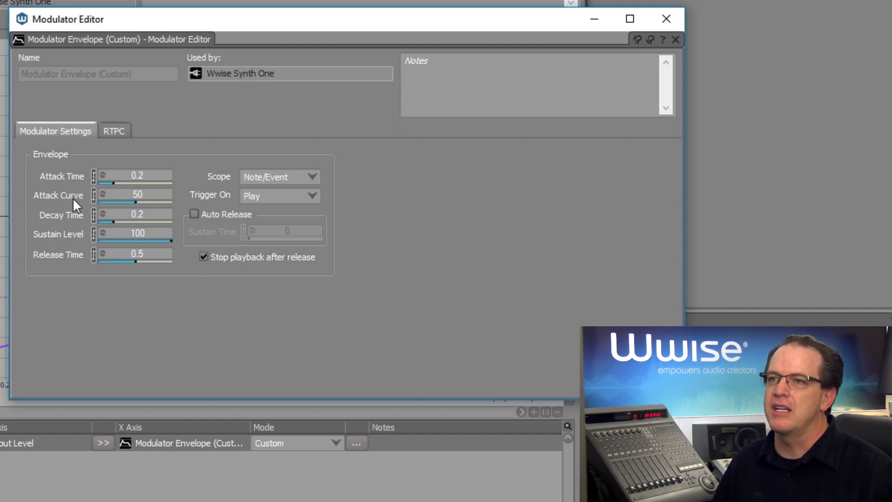
mouse_move(68, 286)
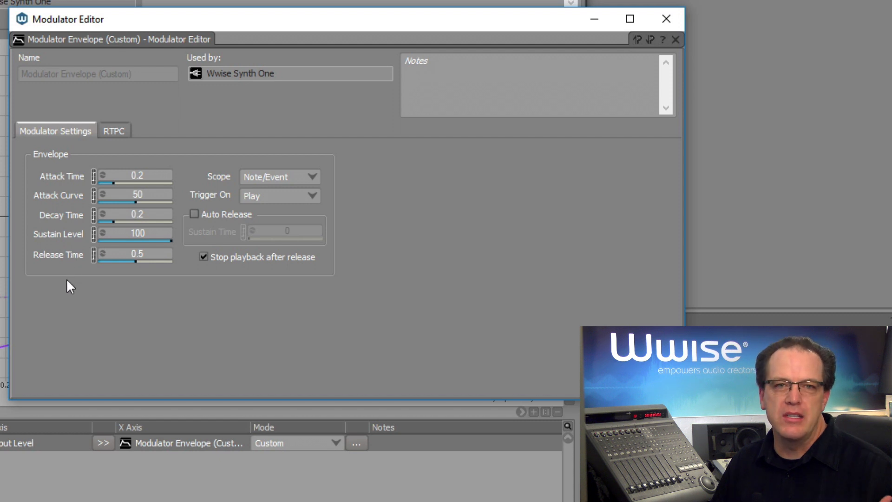
mouse_move(77, 292)
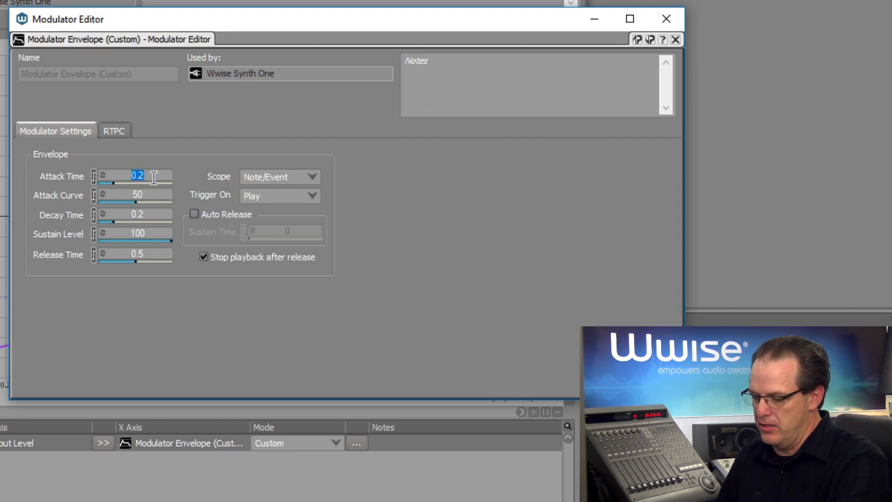
type("0")
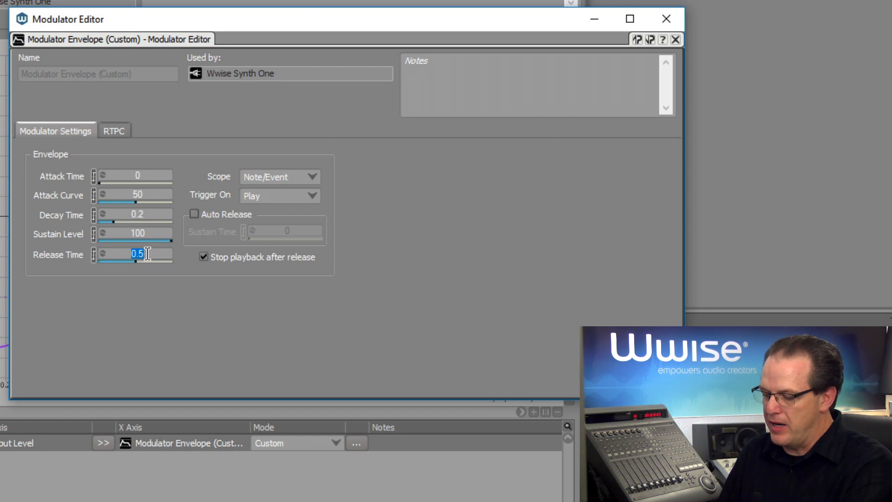
type("0")
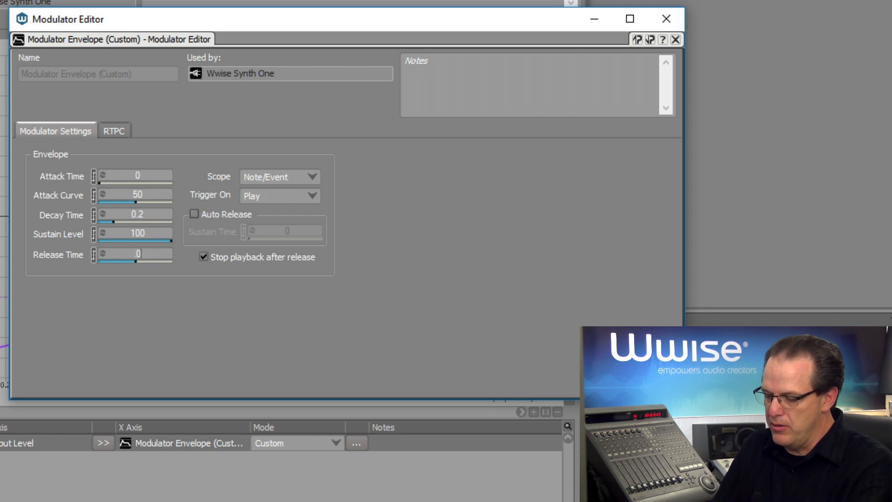
type(".05")
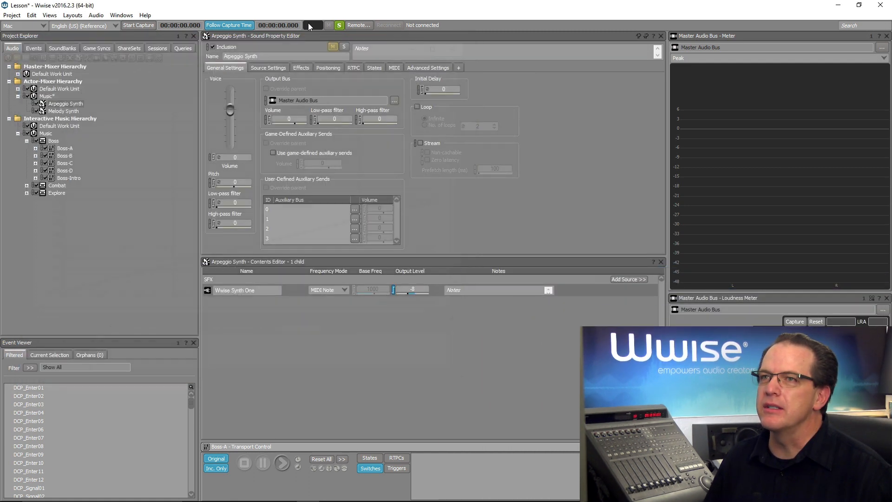
Step: In the Boss-A segment, mute the full-mix and arpeggio tracks, leaving only the melody soloed
left_click(72, 15)
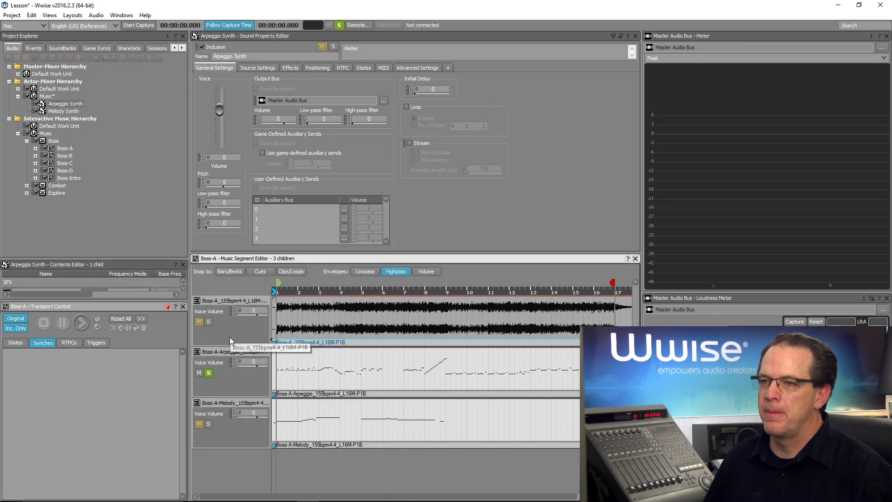
left_click(208, 372)
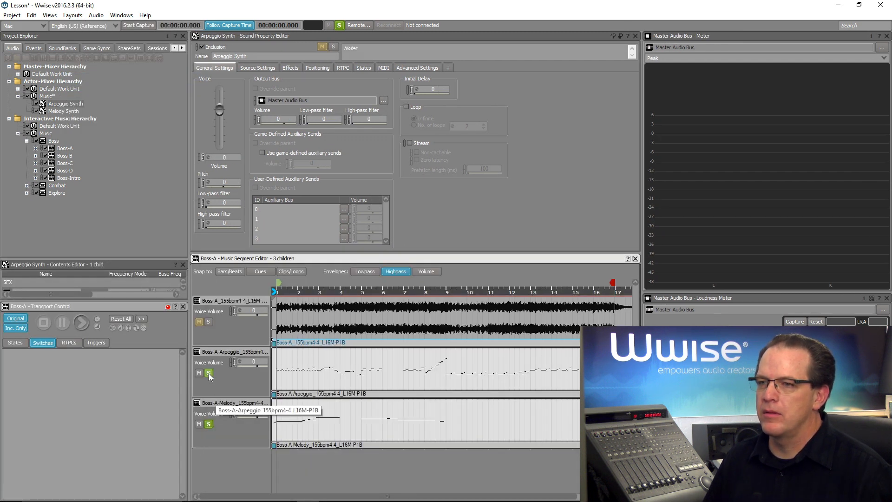
left_click(81, 322)
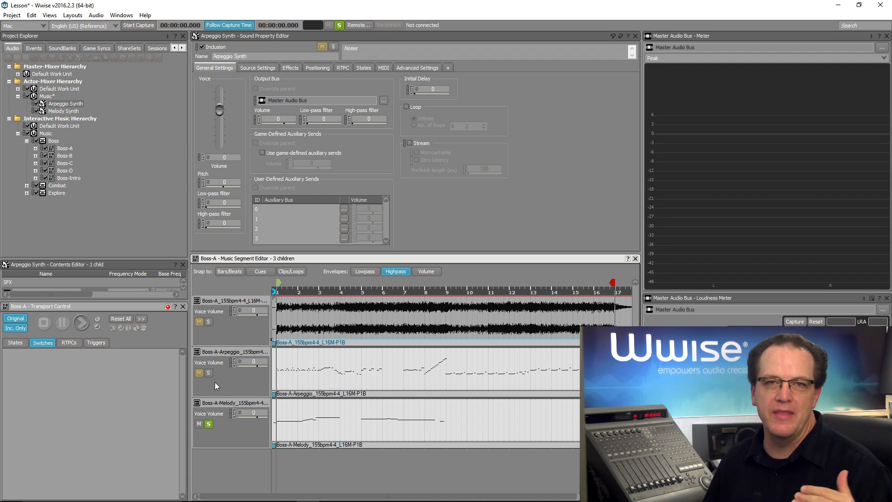
mouse_move(79, 39)
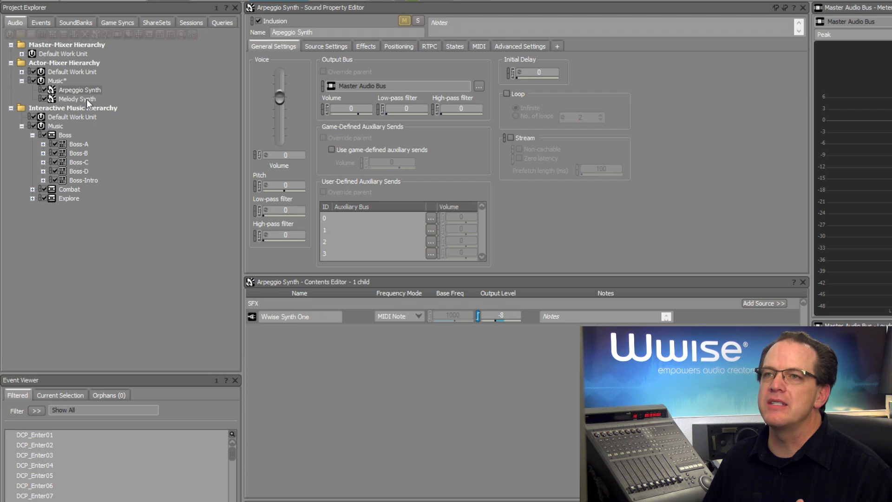
Step: Select the Melody Synth sound to reach its Wwise Synth One source
left_click(77, 98)
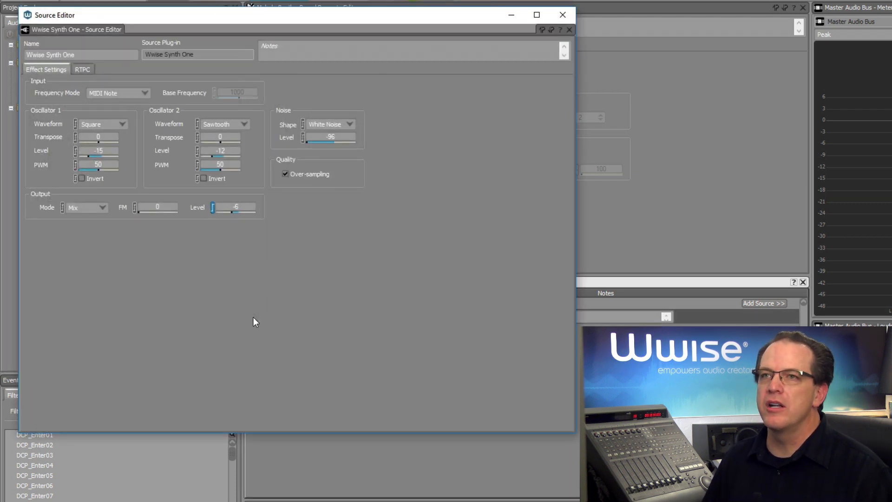
mouse_move(273, 319)
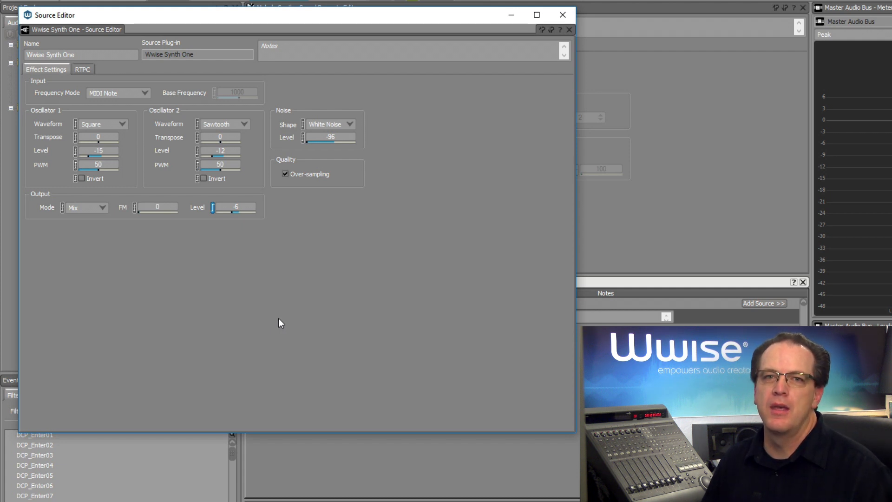
mouse_move(283, 316)
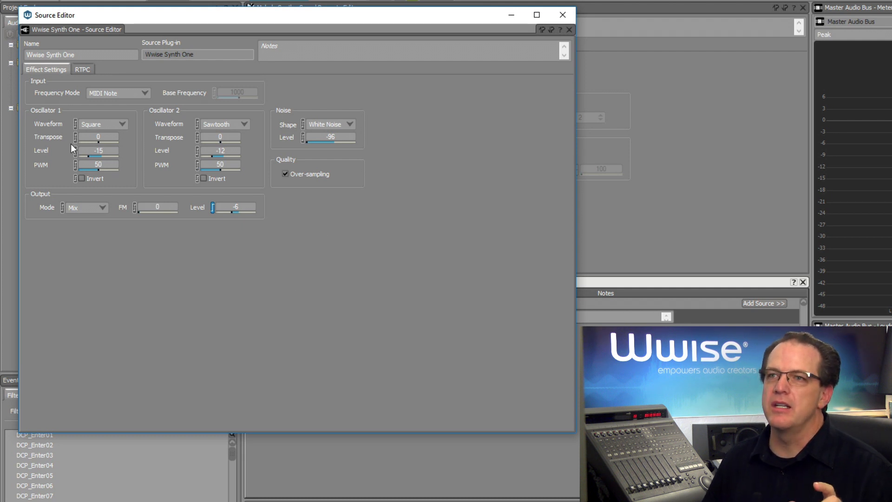
mouse_move(144, 179)
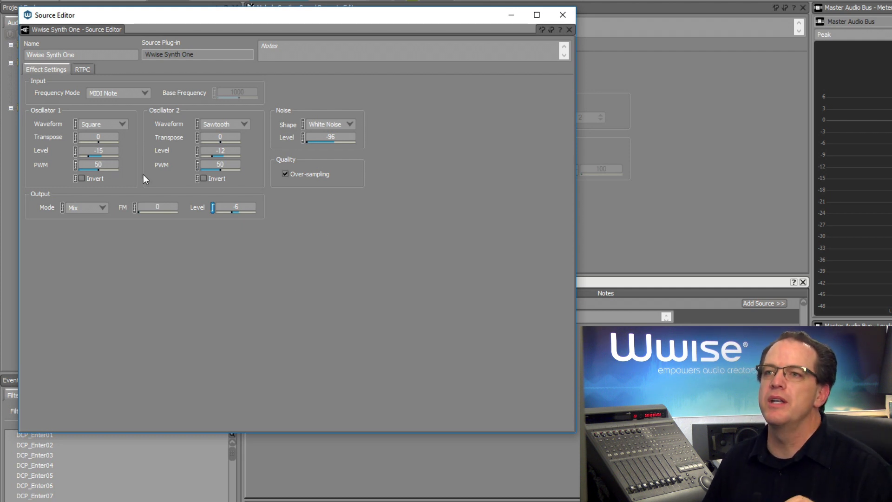
mouse_move(161, 191)
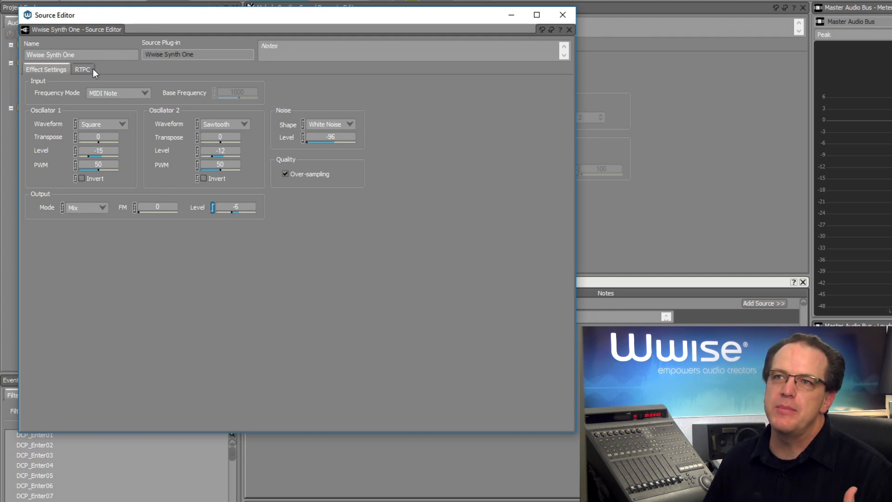
Step: Add an RTPC row for Osc1 Transpose and begin choosing its driving input
left_click(82, 69)
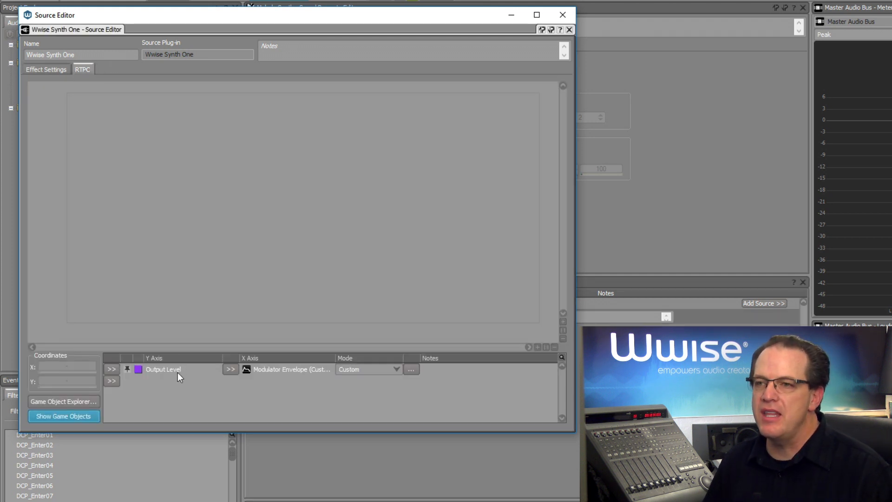
mouse_move(284, 396)
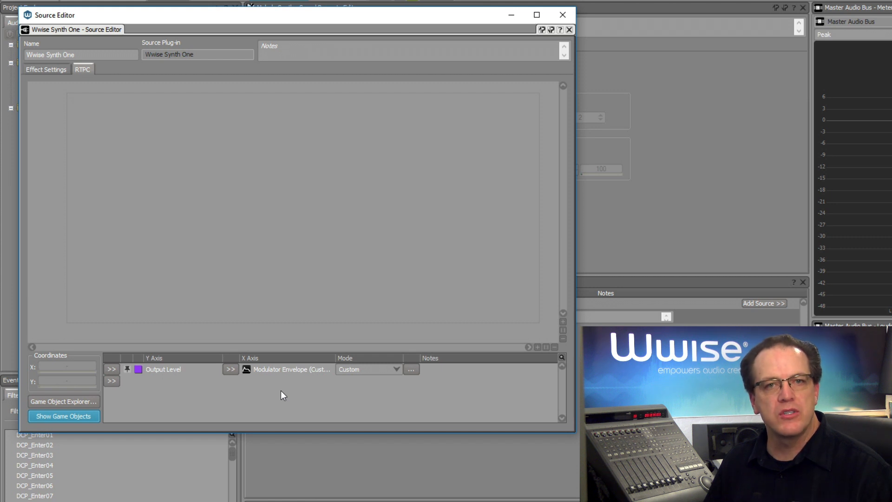
mouse_move(263, 400)
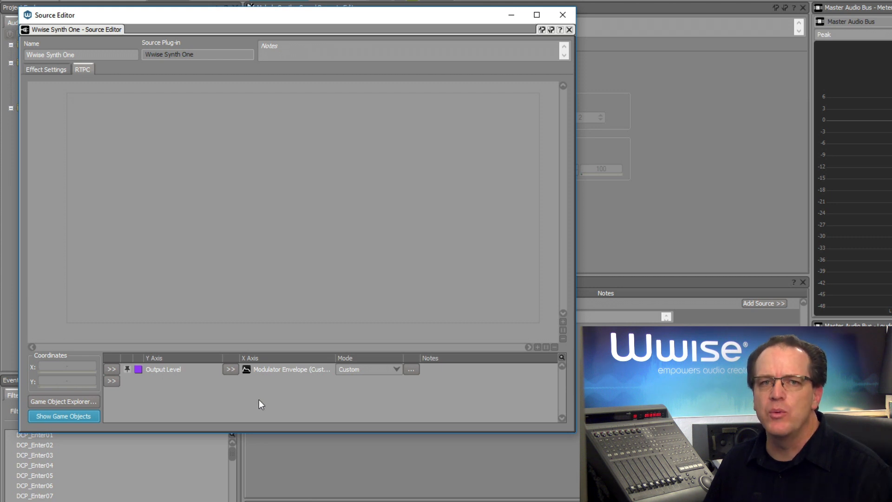
left_click(111, 380)
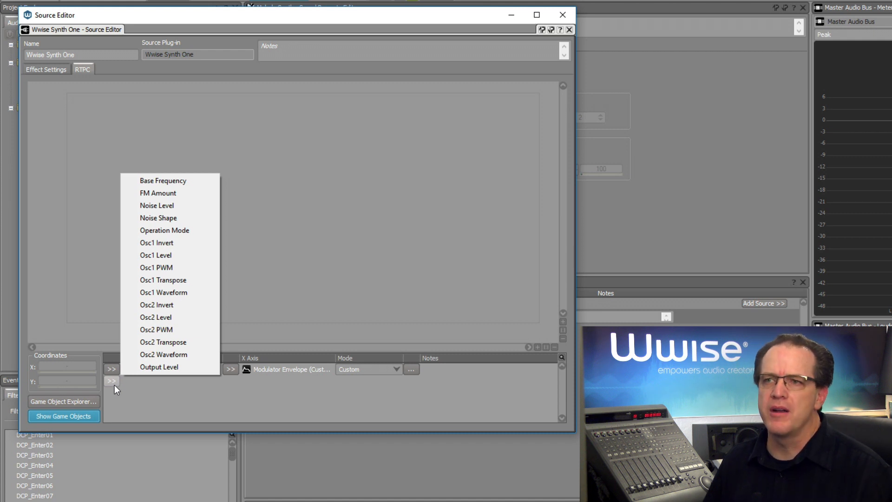
mouse_move(120, 389)
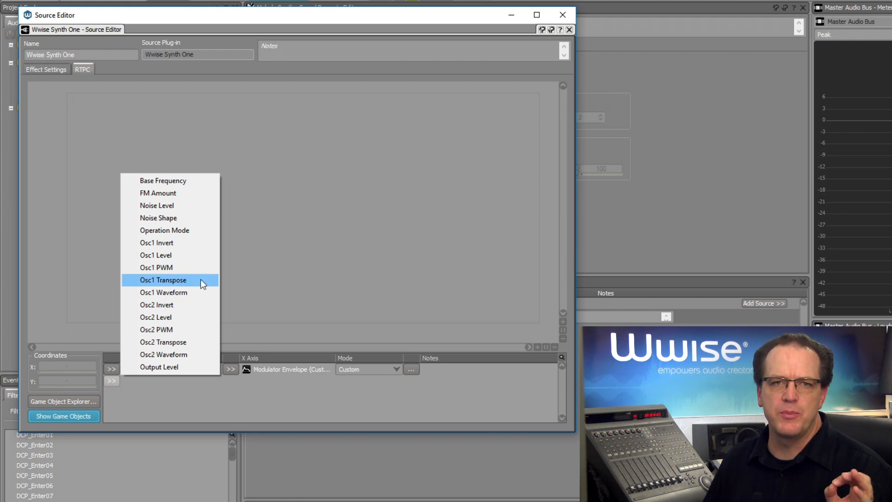
left_click(162, 279)
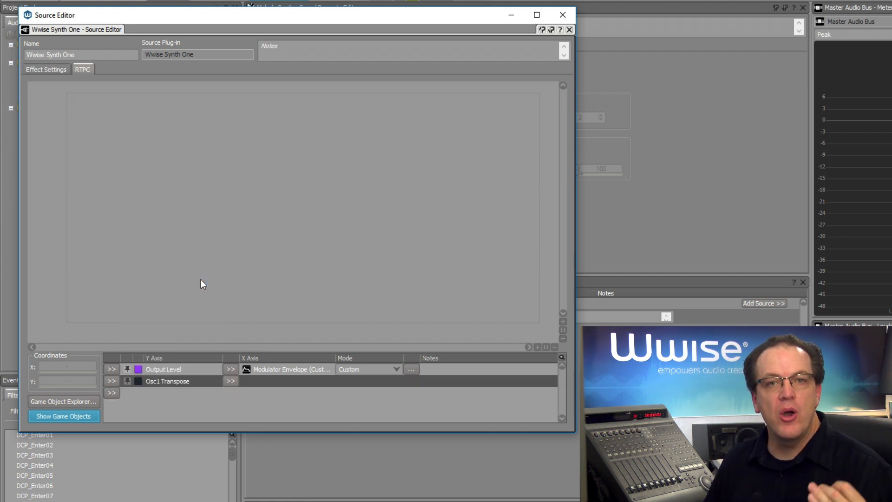
mouse_move(206, 287)
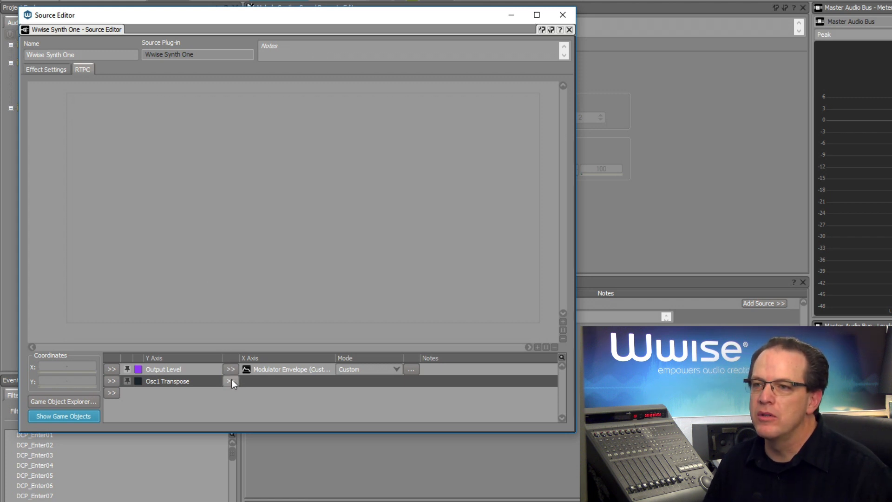
left_click(231, 380)
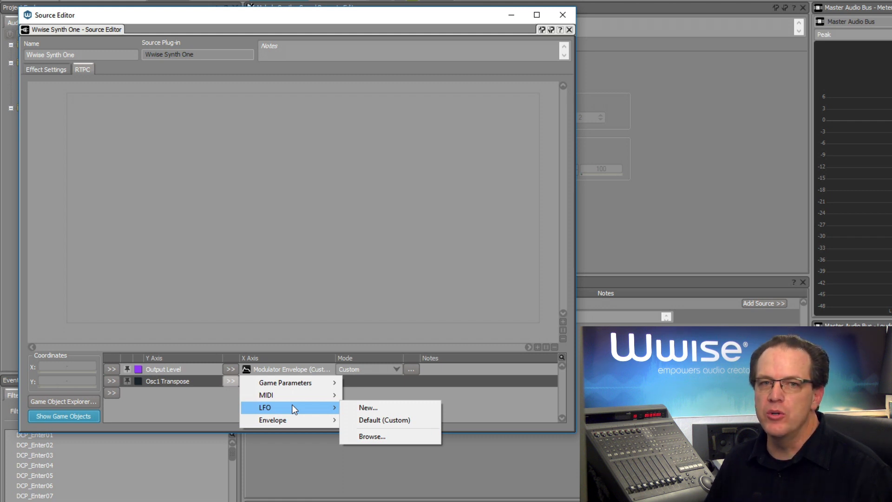
Step: Create a new LFO modulator named 'Synth LFO Vibrato' driving Osc1 Transpose
left_click(367, 408)
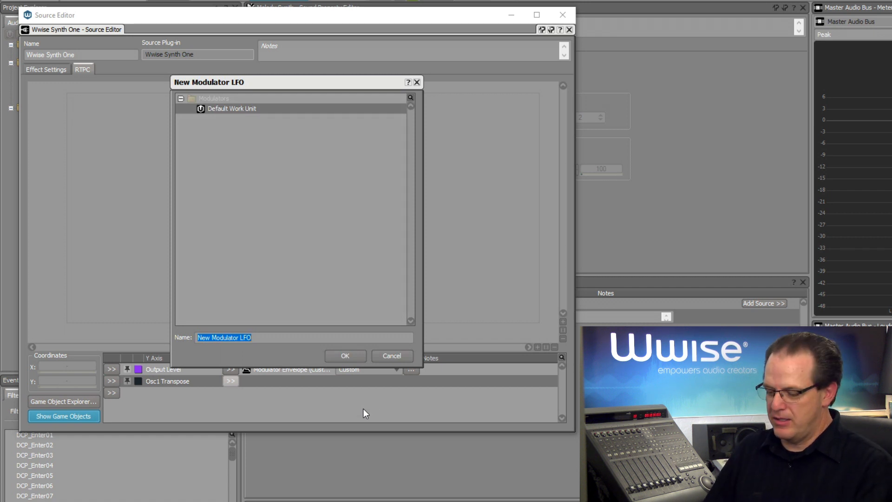
type("S")
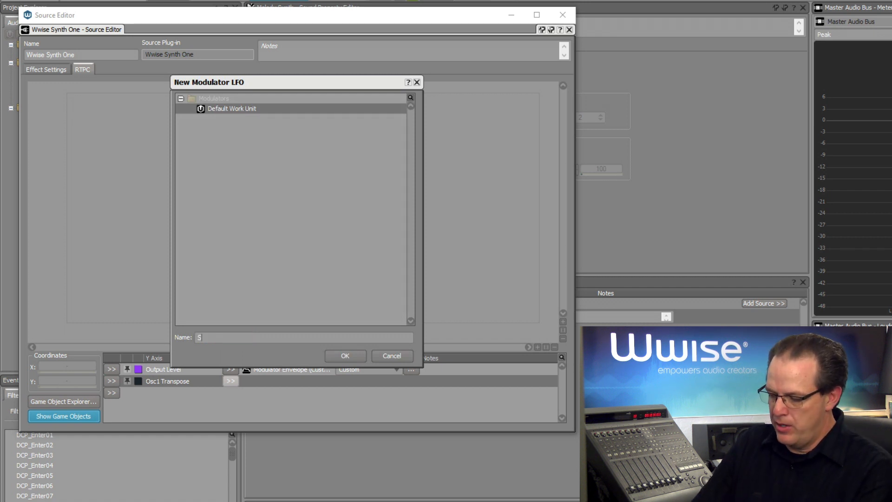
type("Synth LFO")
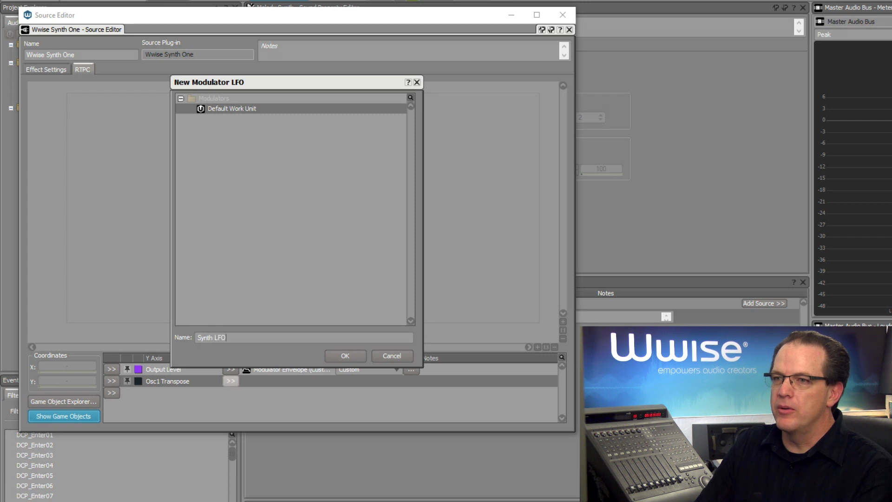
type("Vibra")
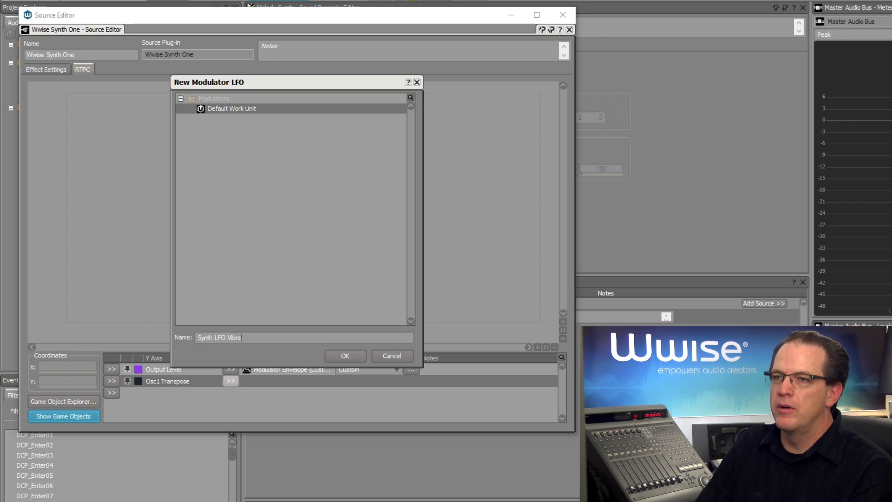
left_click(345, 355)
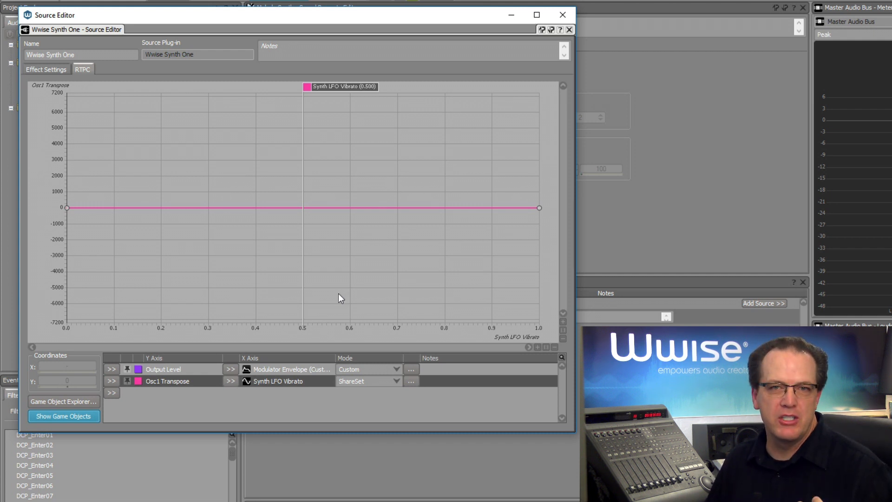
mouse_move(295, 221)
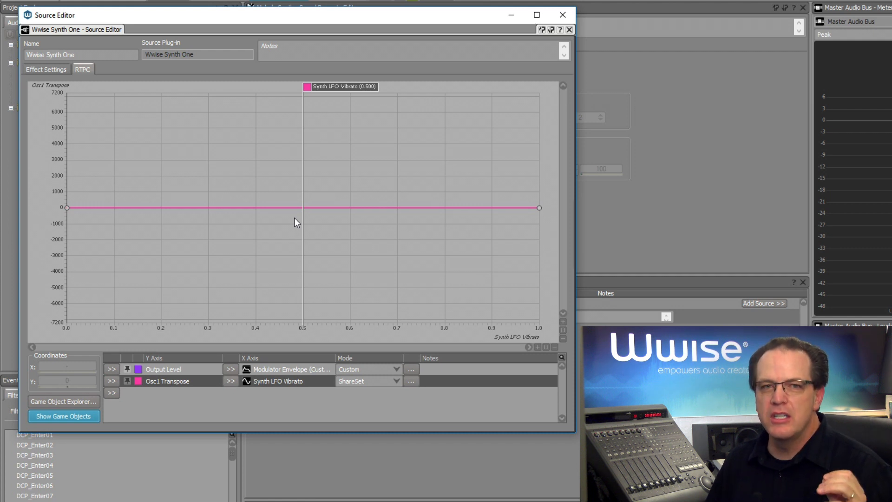
mouse_move(364, 237)
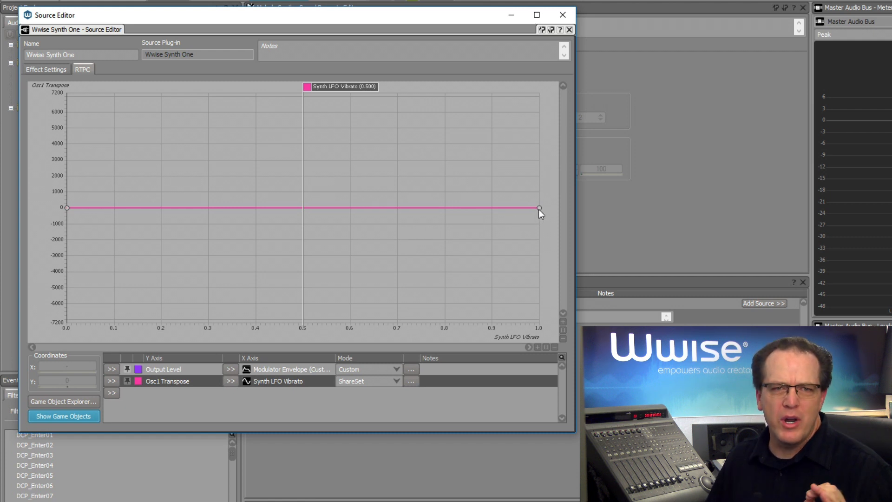
mouse_move(535, 220)
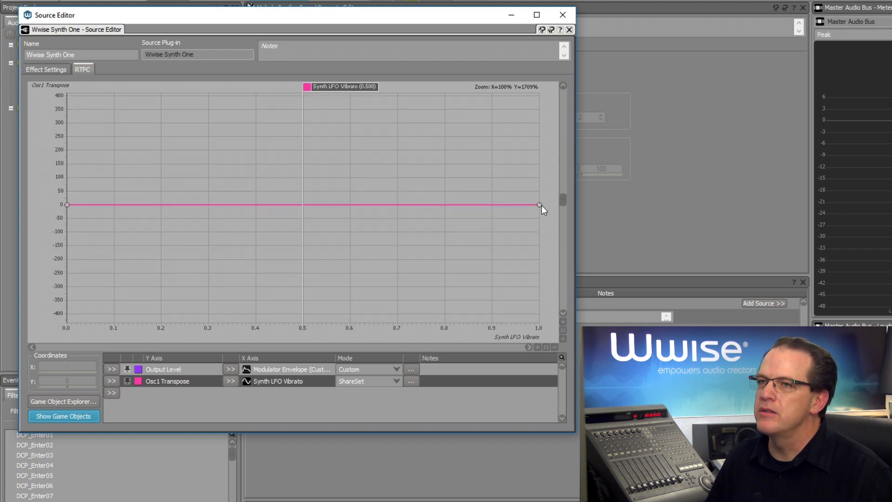
Step: Raise the curve's right end point so Osc1 Transpose reaches 150 at LFO value 1
left_click_drag(539, 205, 539, 166)
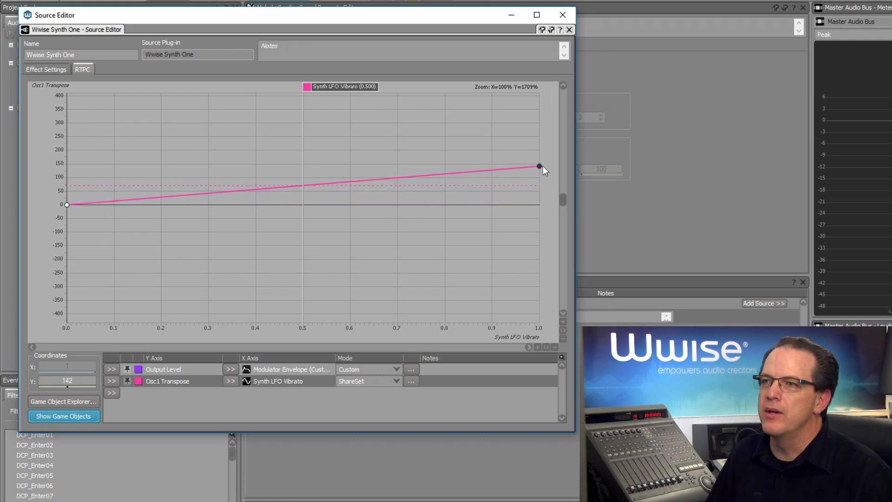
mouse_move(523, 188)
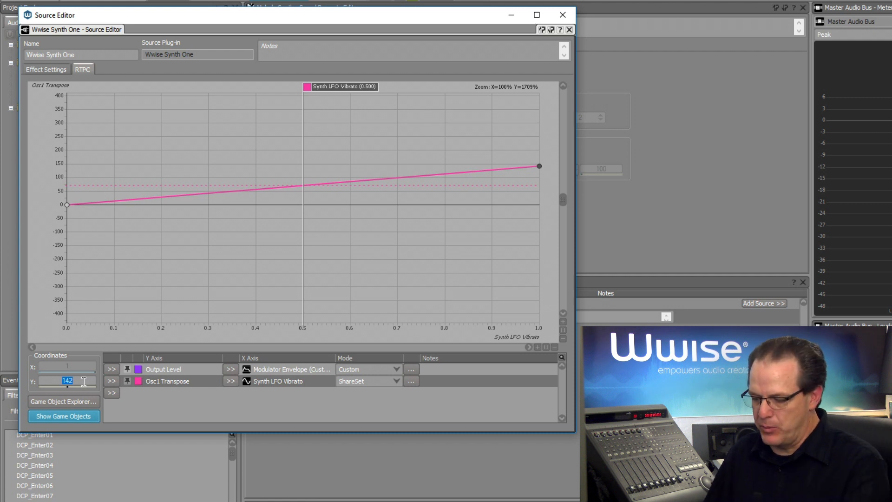
type("1")
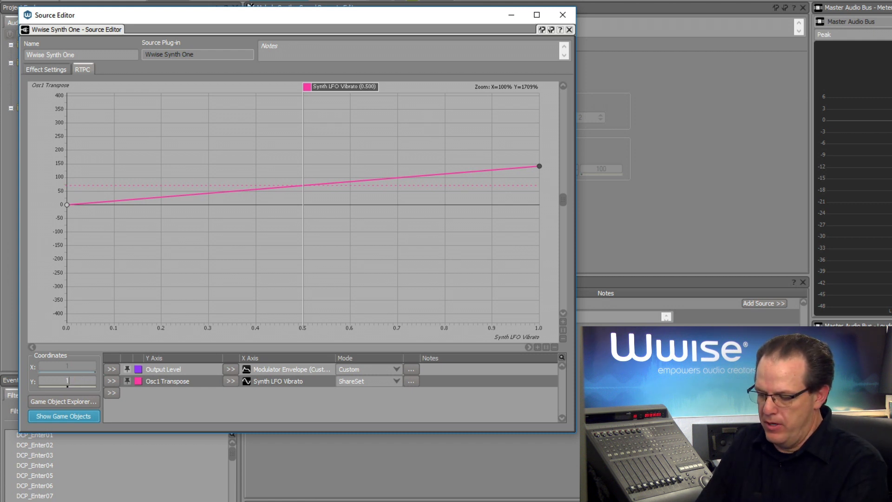
left_click_drag(537, 166, 538, 164)
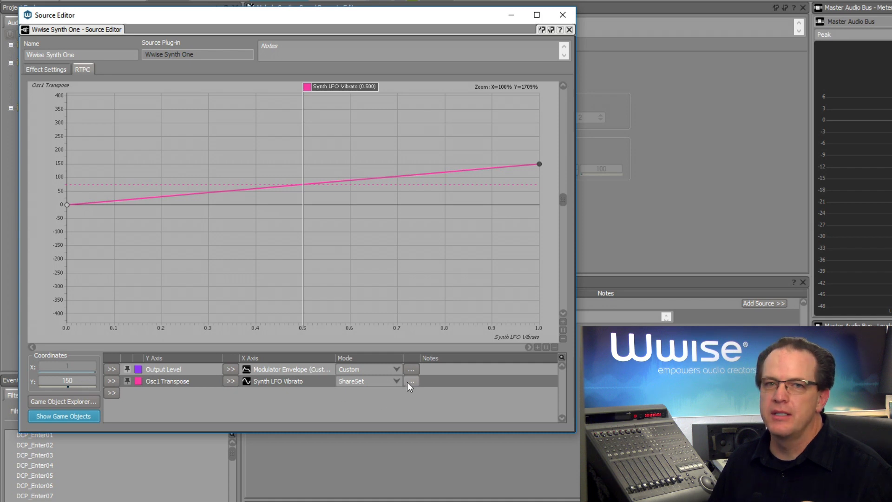
Step: Bring up the Synth LFO Vibrato modulator editor from the Osc1 Transpose row
left_click(410, 381)
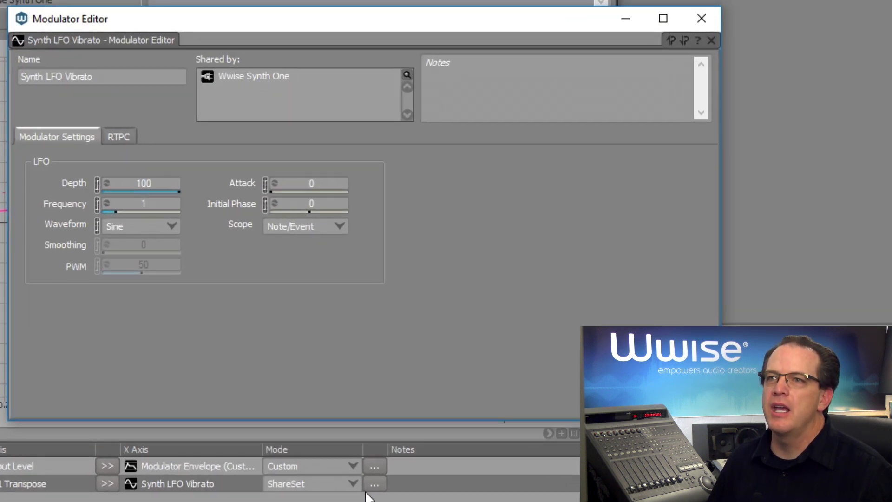
mouse_move(398, 331)
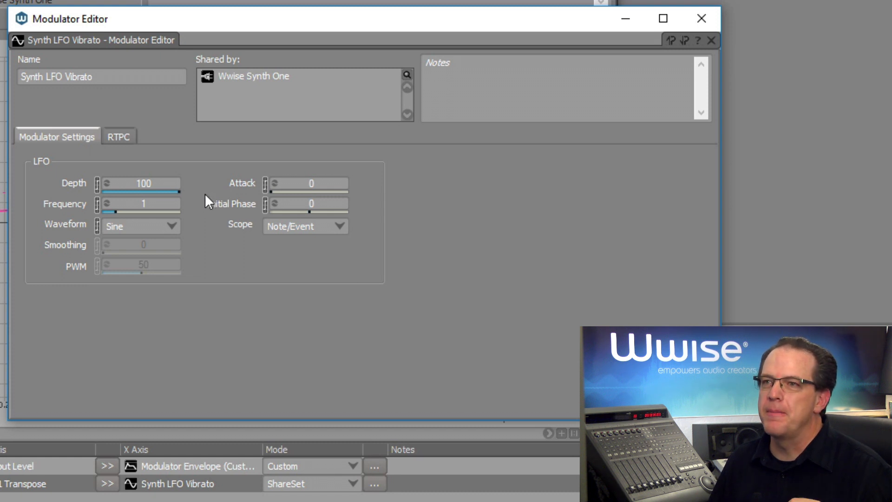
mouse_move(195, 188)
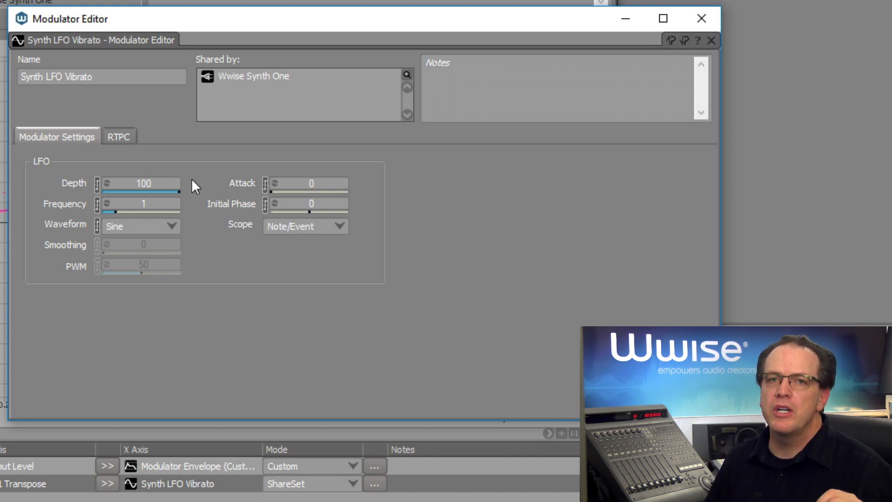
mouse_move(200, 223)
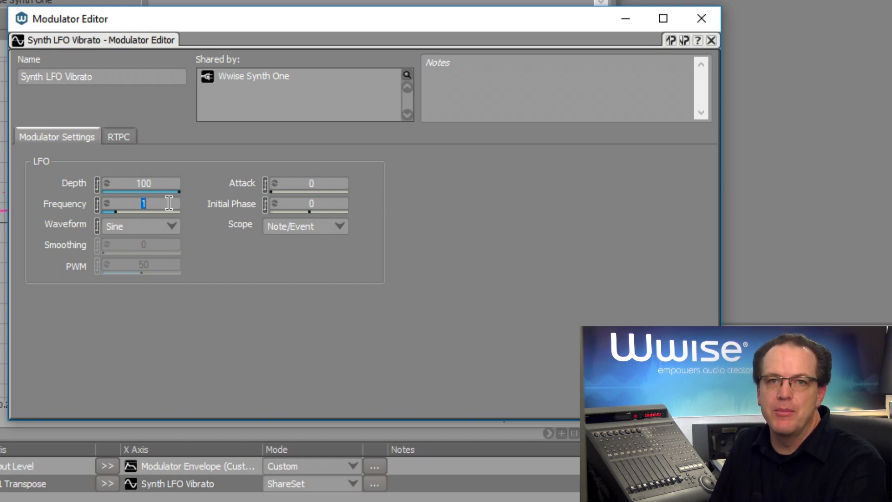
Step: Set the Synth LFO Vibrato frequency to 6 Hz
type("6")
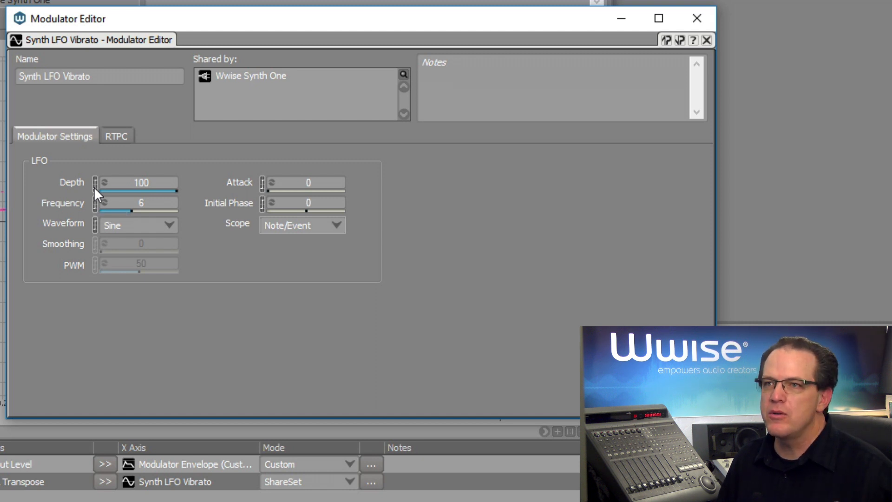
Step: Add an RTPC mapping the LFO's Depth to MIDI CC #1: Modulation
left_click(116, 135)
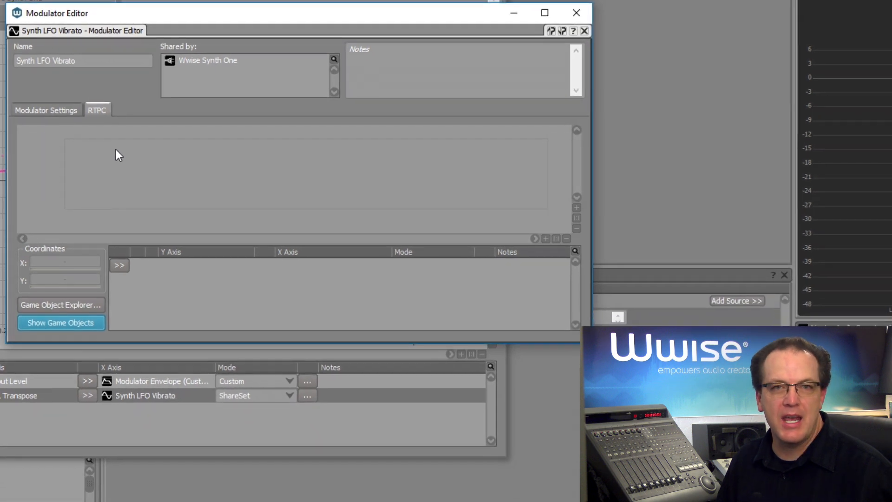
left_click_drag(284, 13, 261, 12)
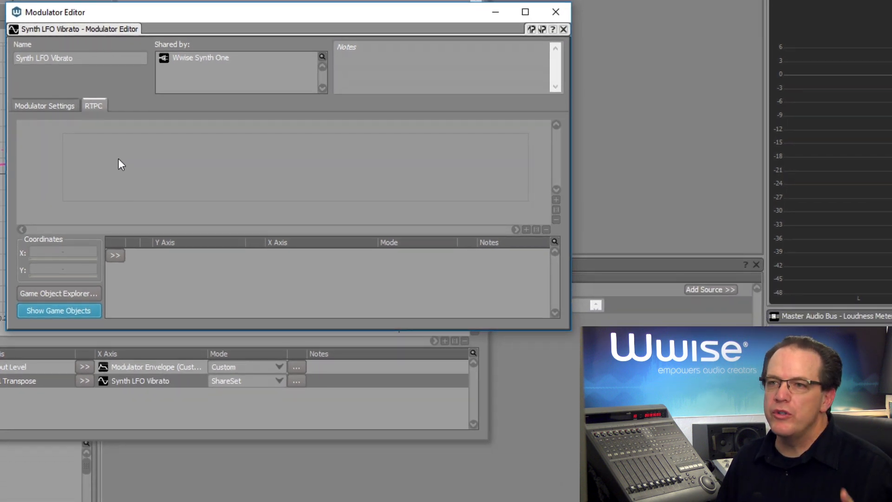
left_click(115, 255)
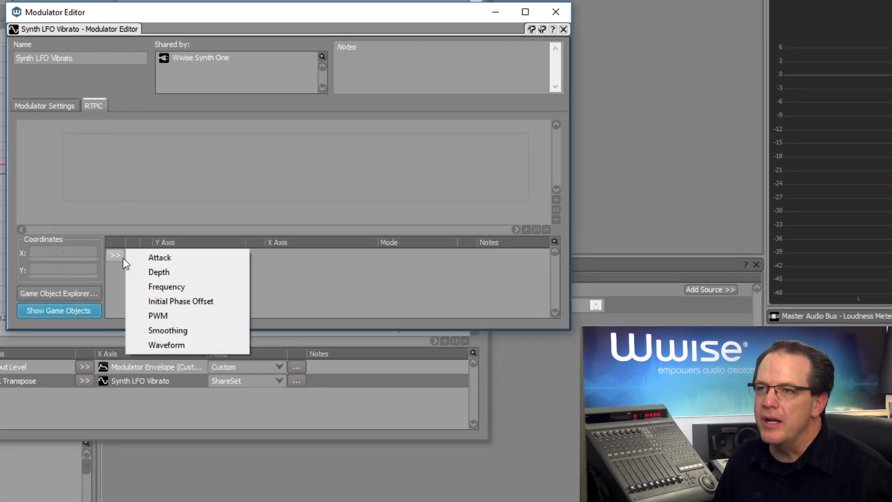
mouse_move(159, 257)
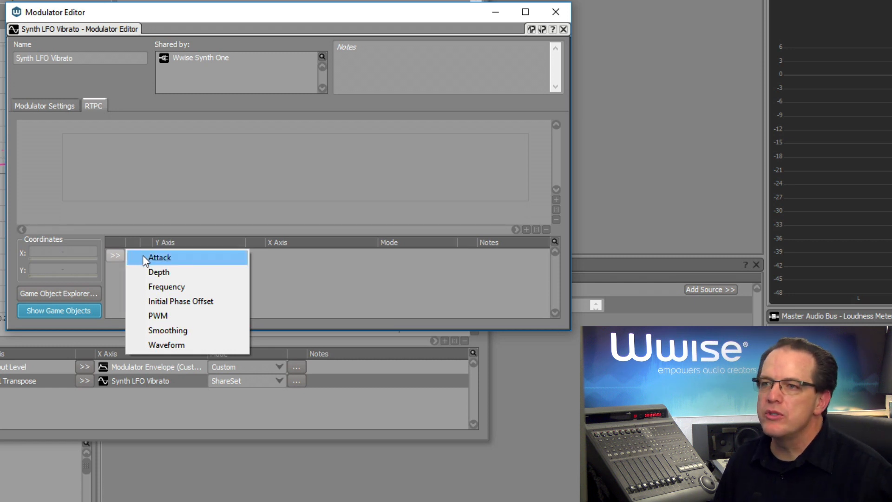
mouse_move(165, 272)
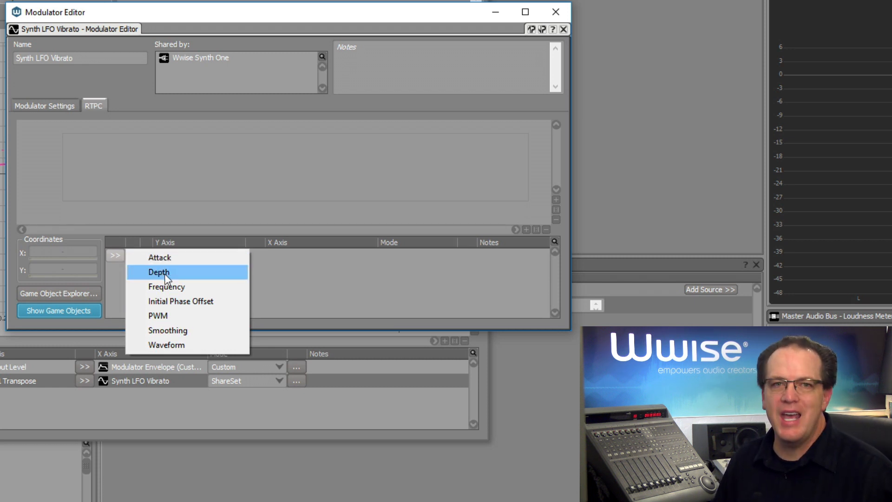
left_click(158, 272)
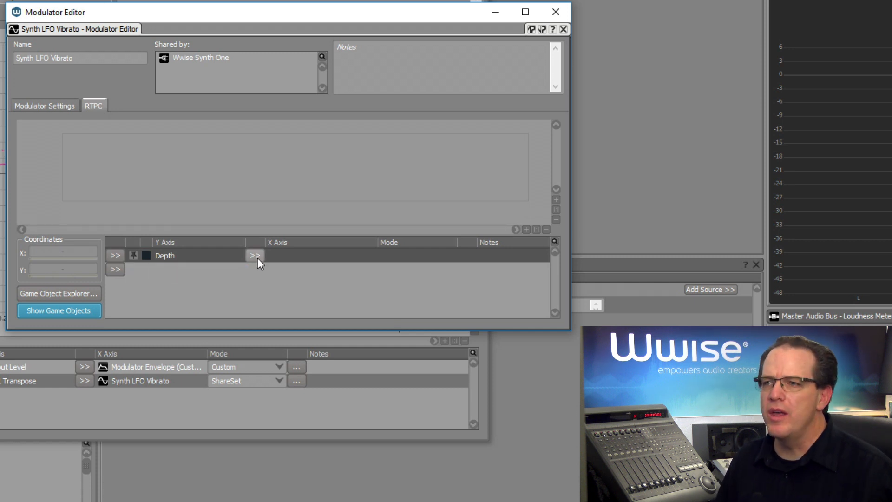
left_click(255, 255)
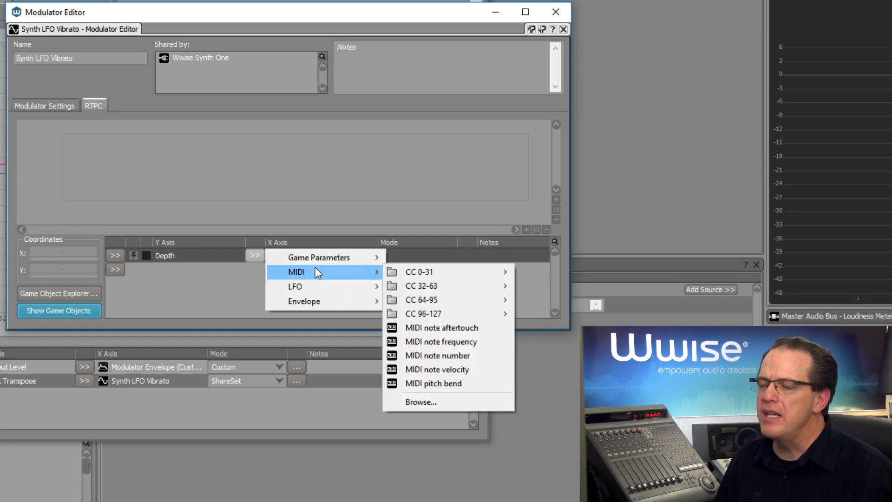
mouse_move(420, 272)
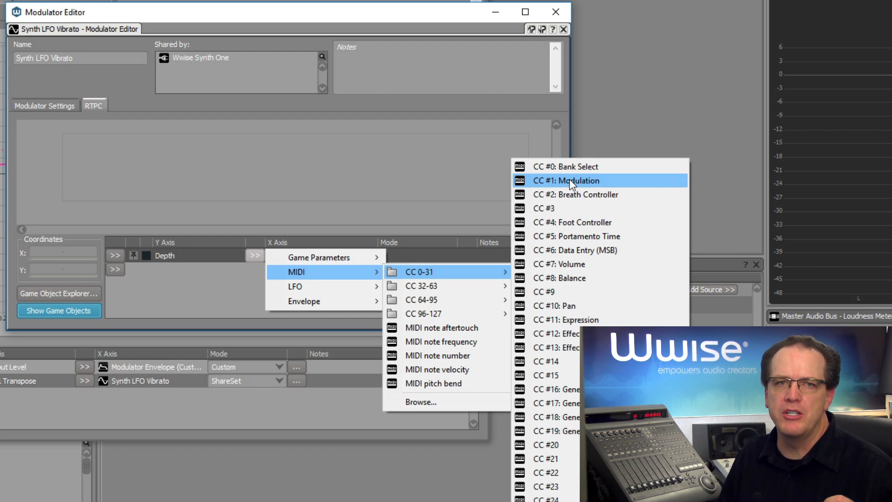
left_click(566, 180)
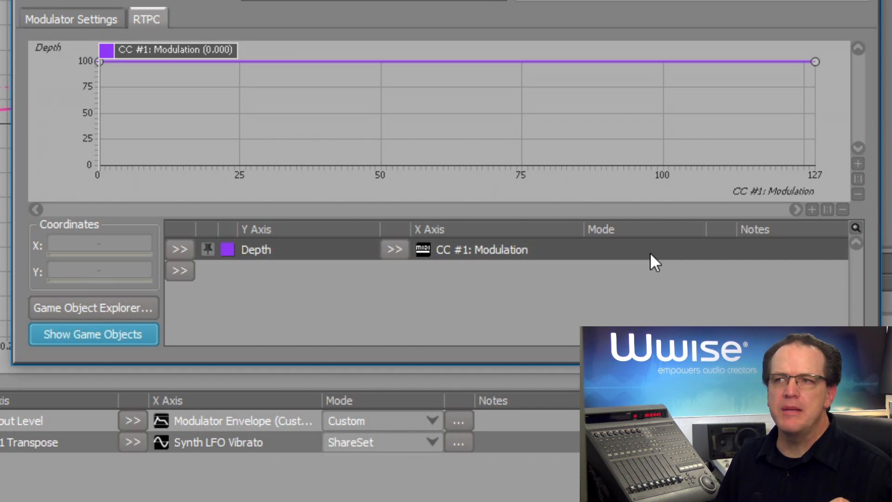
mouse_move(539, 198)
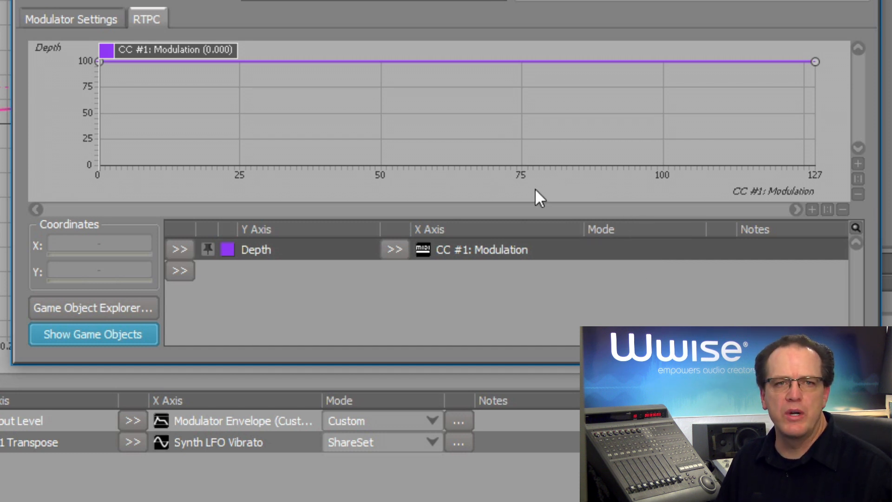
mouse_move(143, 188)
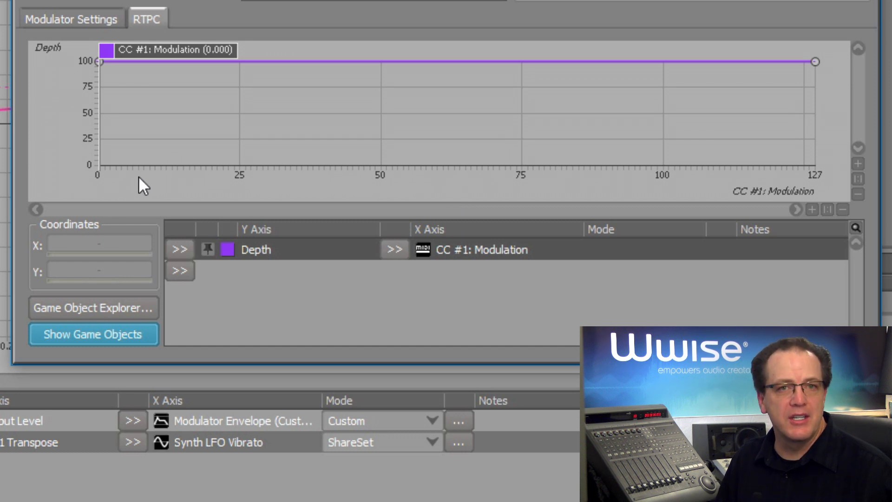
mouse_move(205, 185)
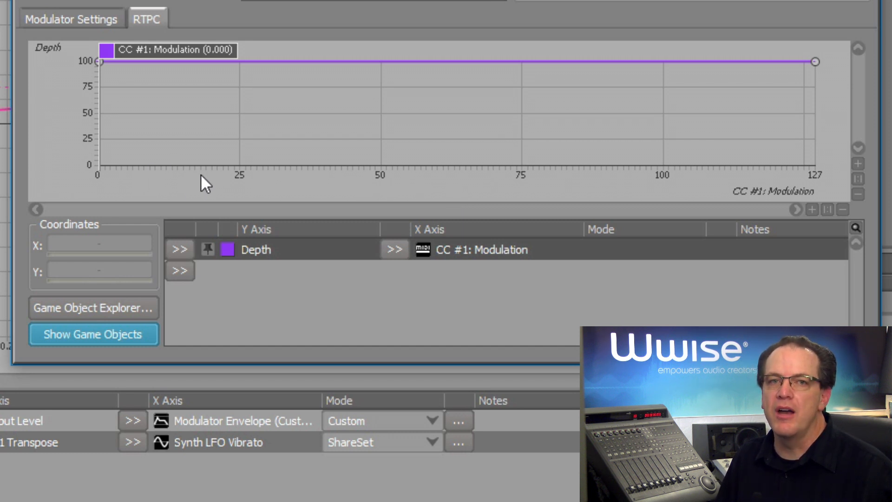
mouse_move(719, 192)
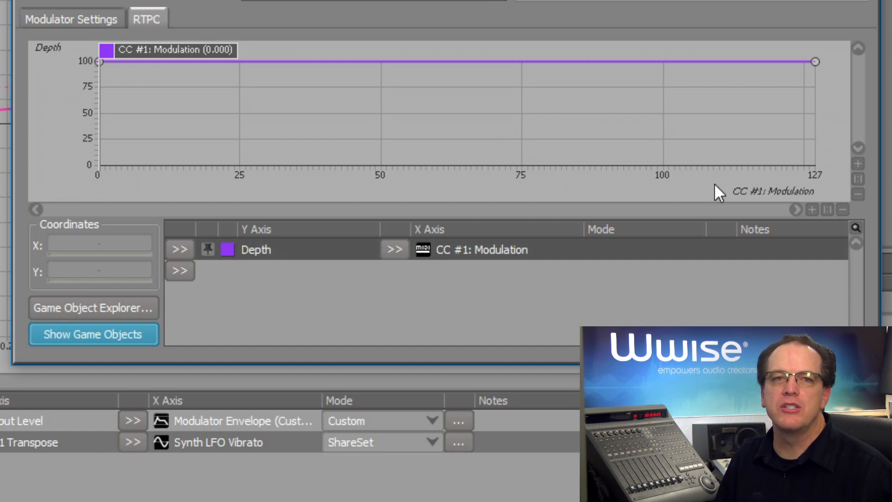
mouse_move(96, 62)
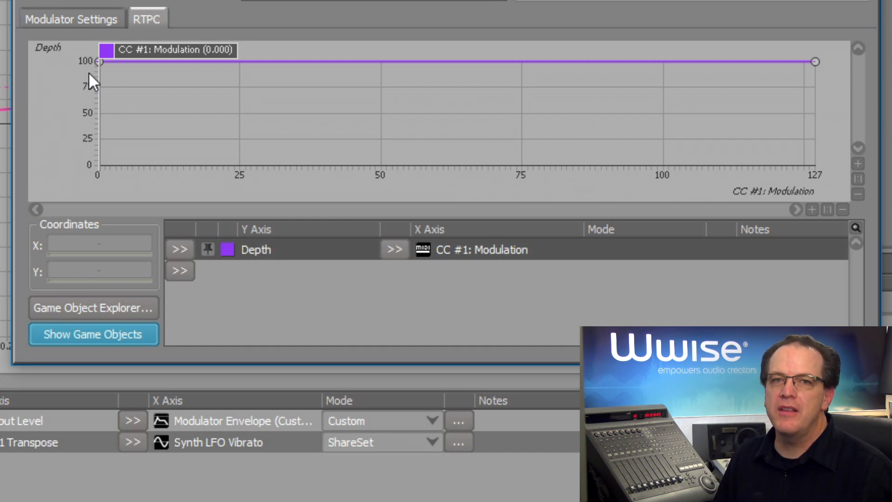
Step: Lower the Depth curve's left point to 0 so it rises from 0 to 100 across CC #1
left_click_drag(98, 61, 99, 75)
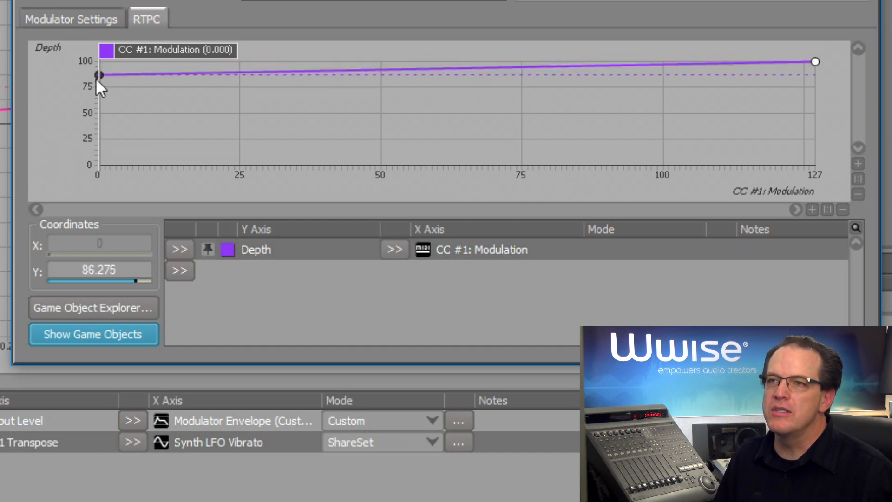
left_click_drag(98, 74, 98, 166)
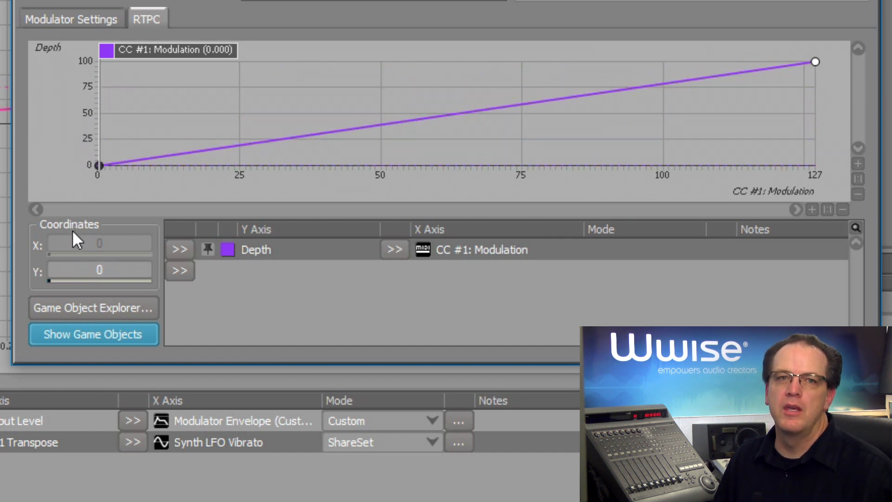
mouse_move(405, 191)
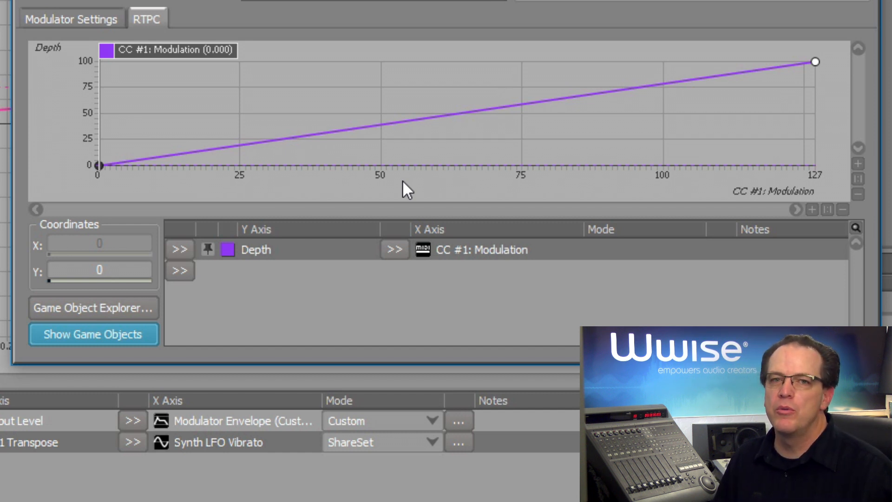
Step: Change the Depth curve segment's shape to Exponential (Base 3)
right_click(407, 188)
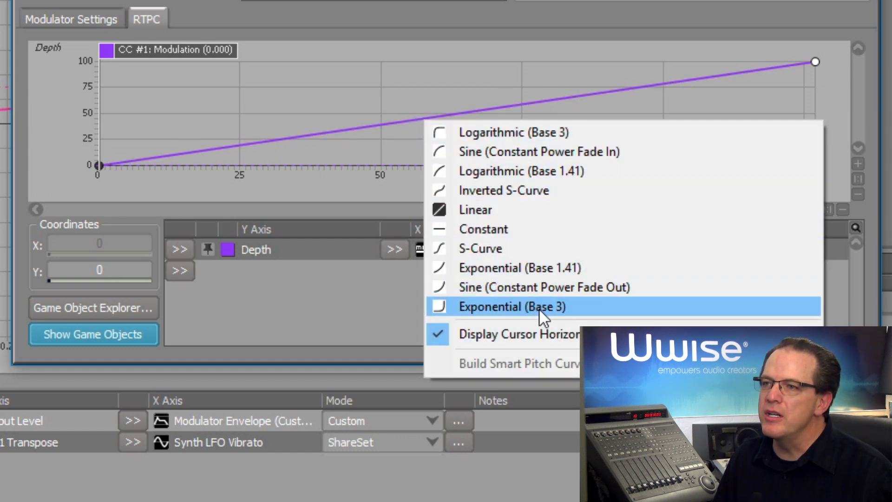
left_click(510, 306)
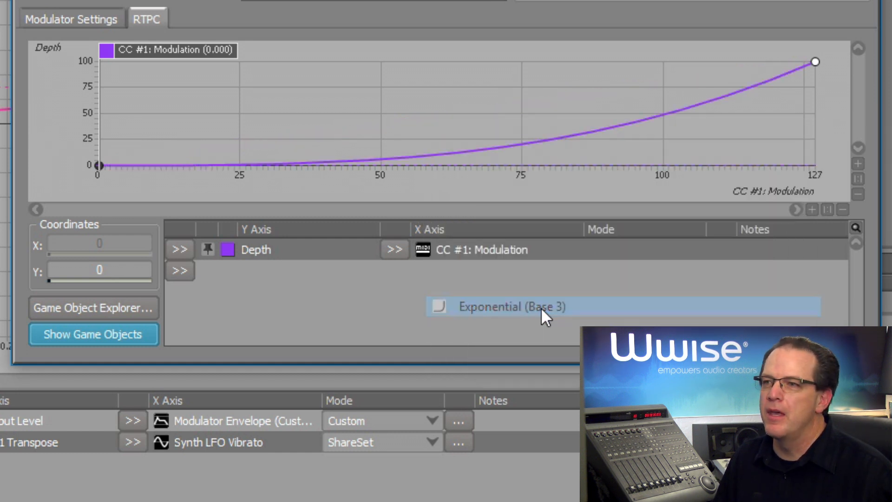
left_click(509, 307)
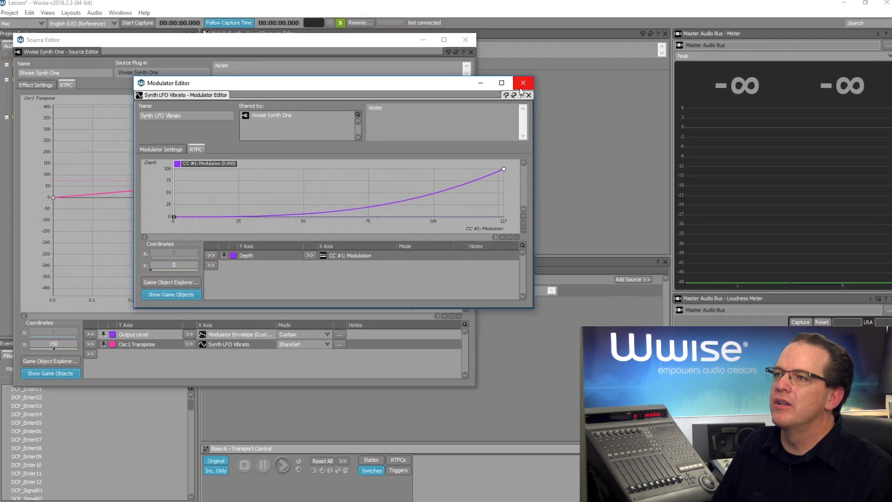
Step: Close the modulator editor, switch to the Interactive Music layout, unsolo the melody track and play Boss-A
left_click(522, 83)
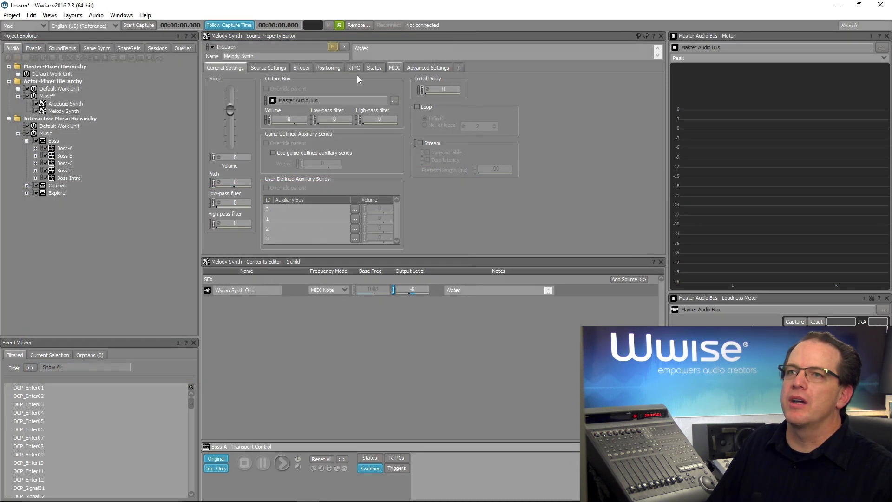
left_click(73, 15)
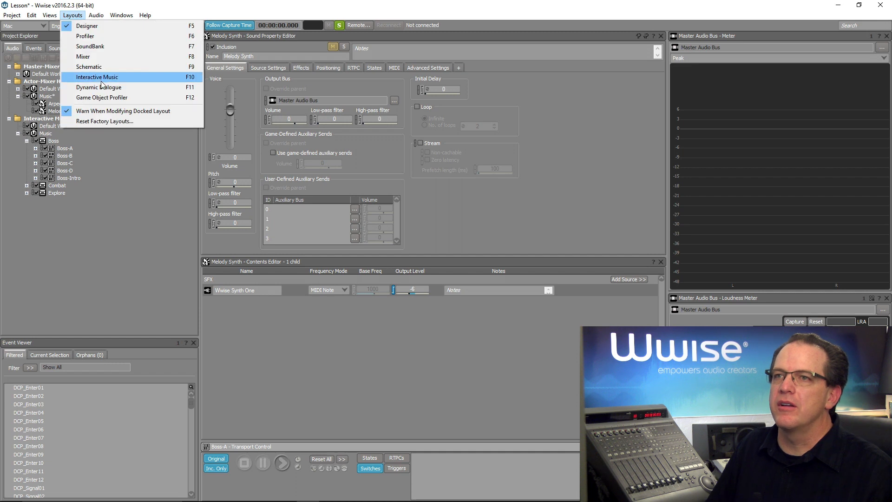
left_click(96, 77)
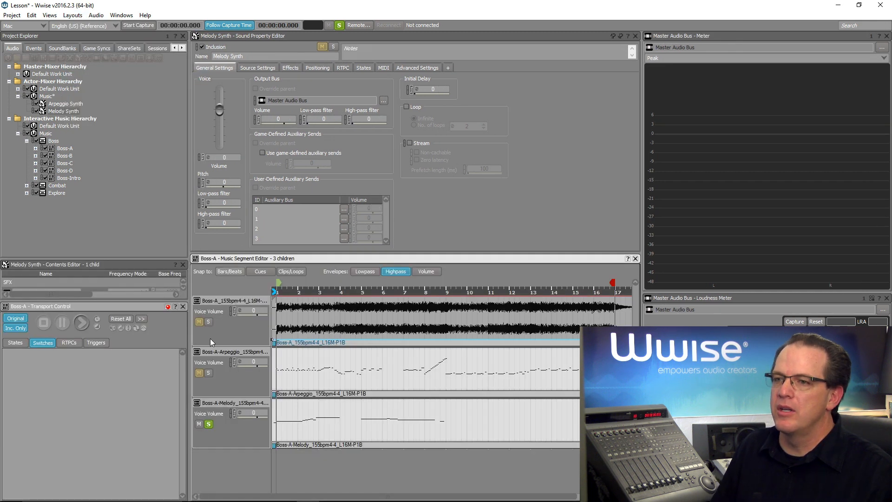
left_click(208, 424)
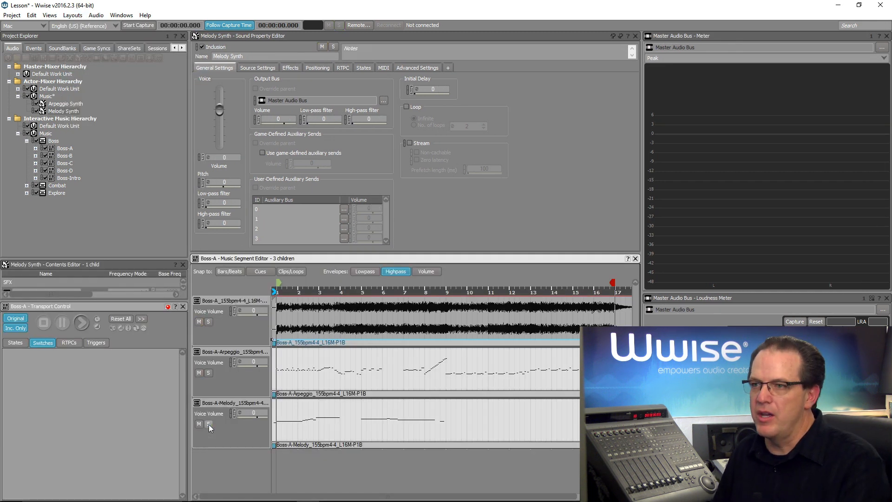
left_click(81, 322)
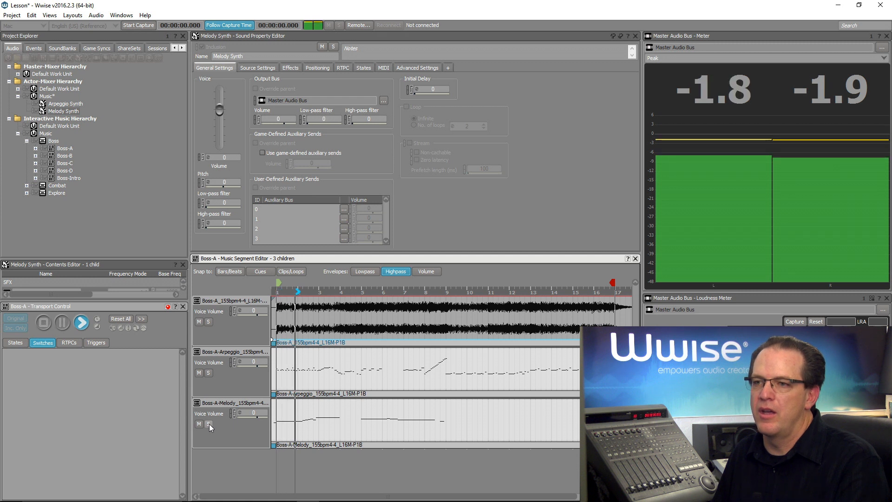